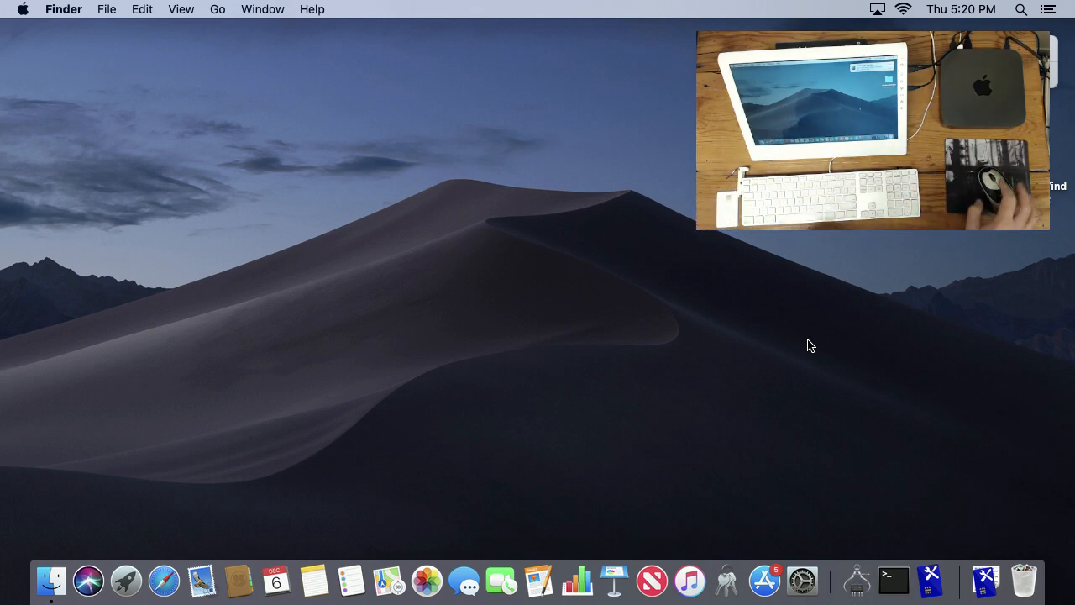
pyautogui.moveTo(327, 254)
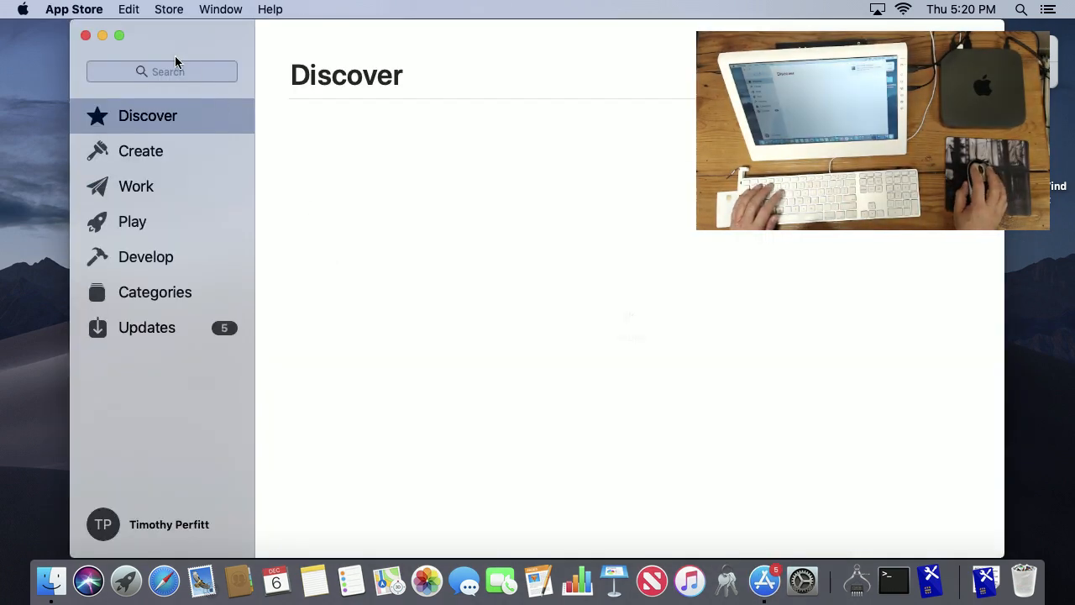
# Launch Smart Card Utility showing the SCR 355 reader, and move its window left
pyautogui.write('smart card utility')
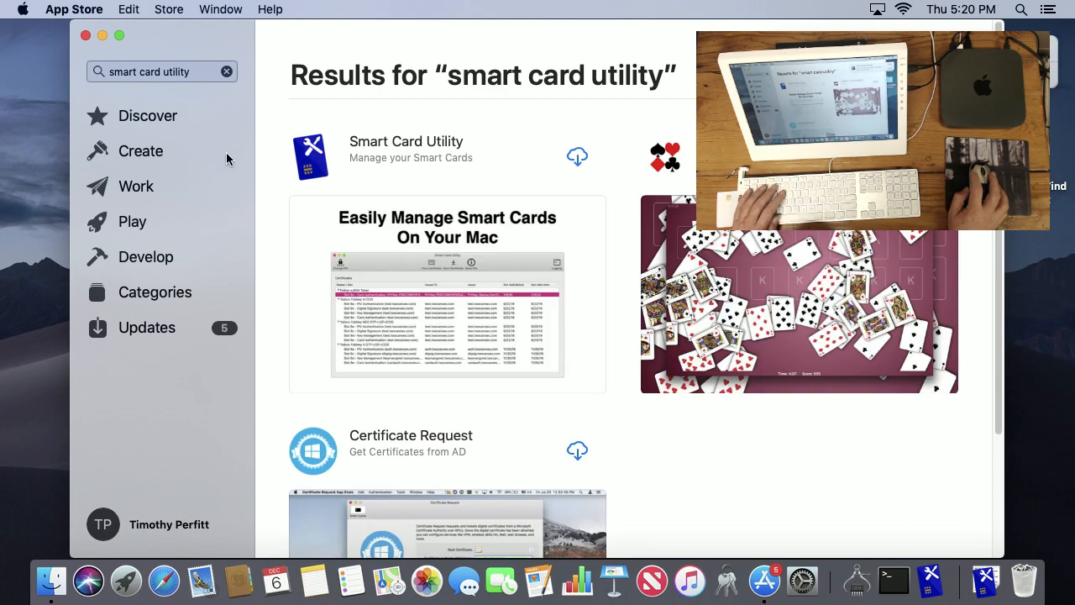
pyautogui.moveTo(683, 470)
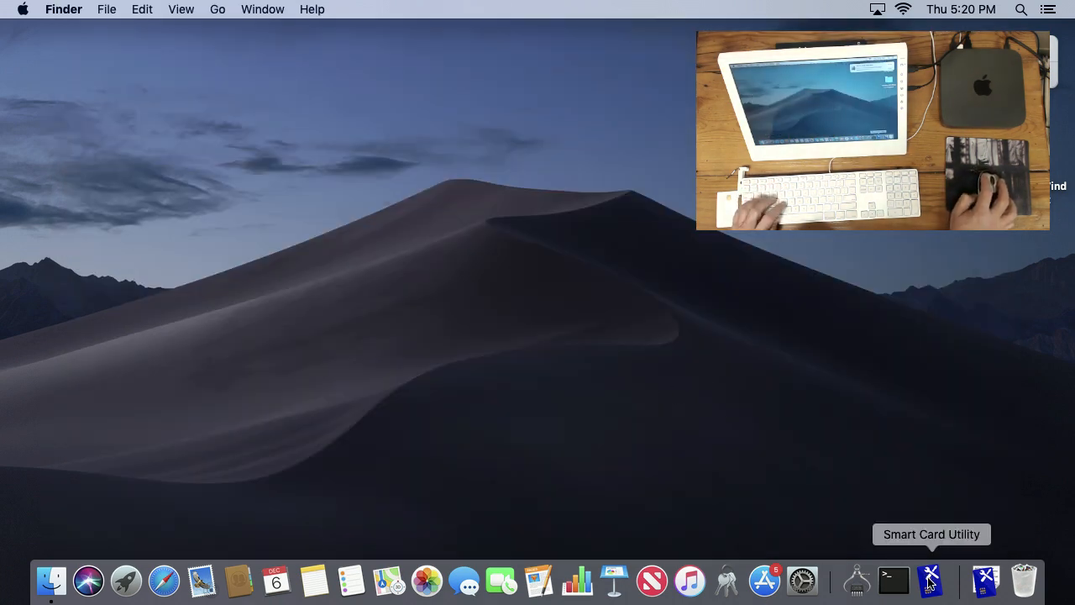
pyautogui.click(931, 579)
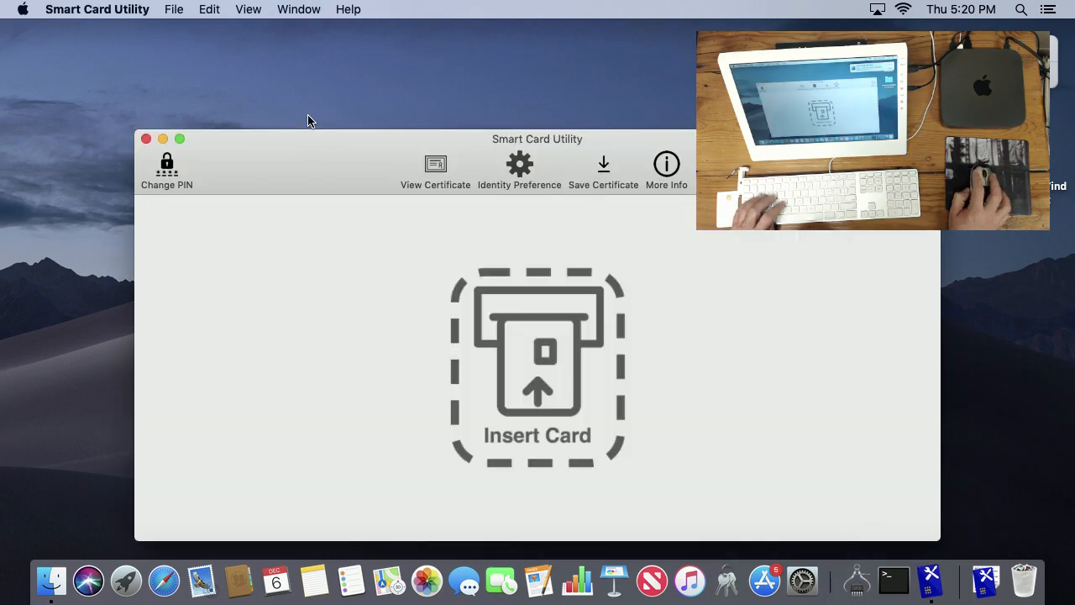
pyautogui.moveTo(538, 139); pyautogui.dragTo(463, 129)
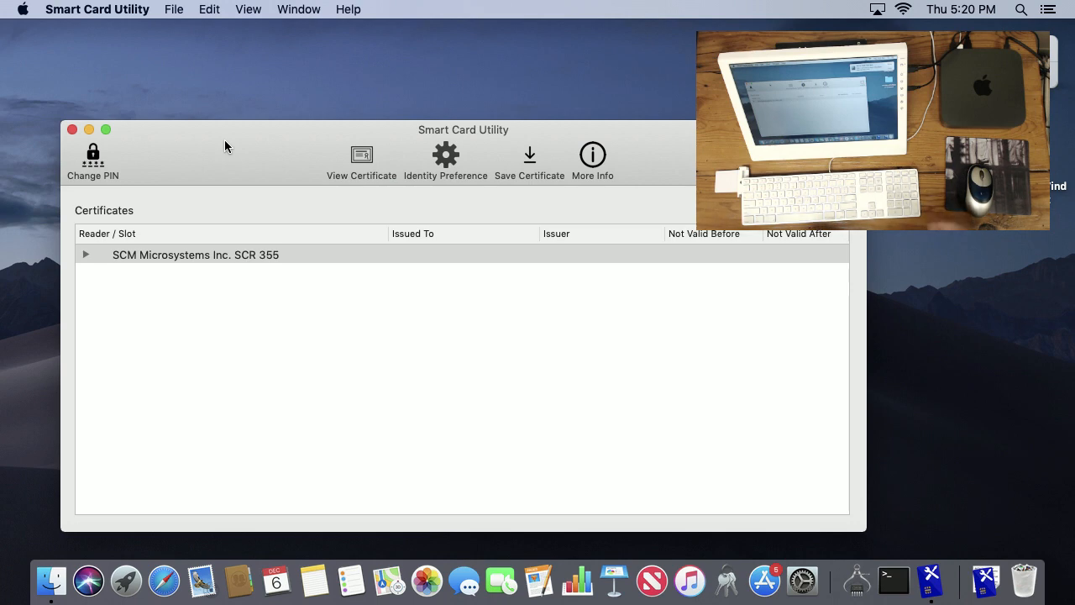
pyautogui.moveTo(190, 301)
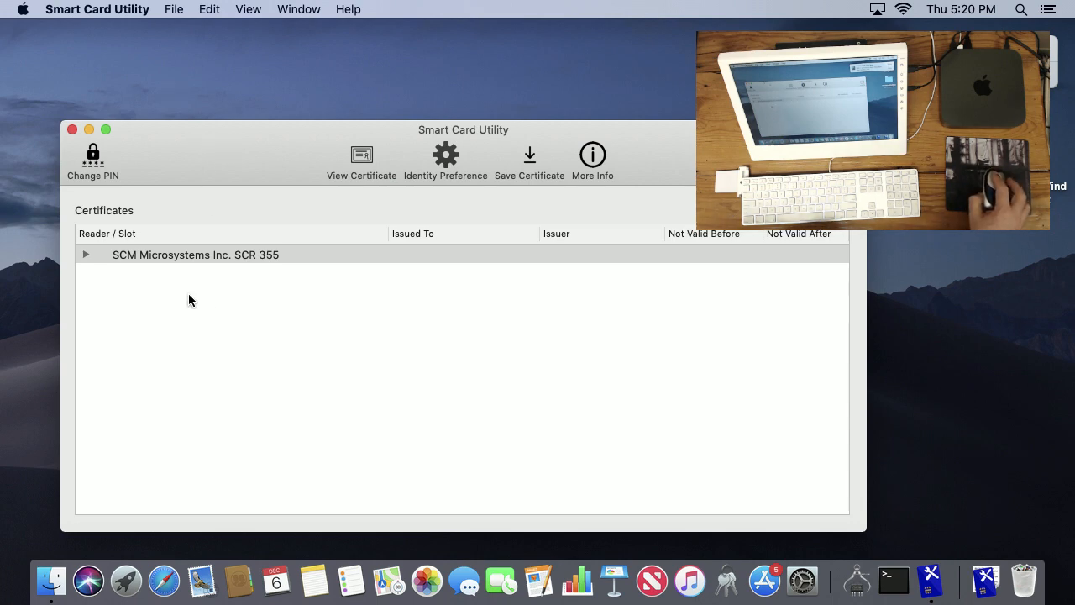
pyautogui.moveTo(96, 261)
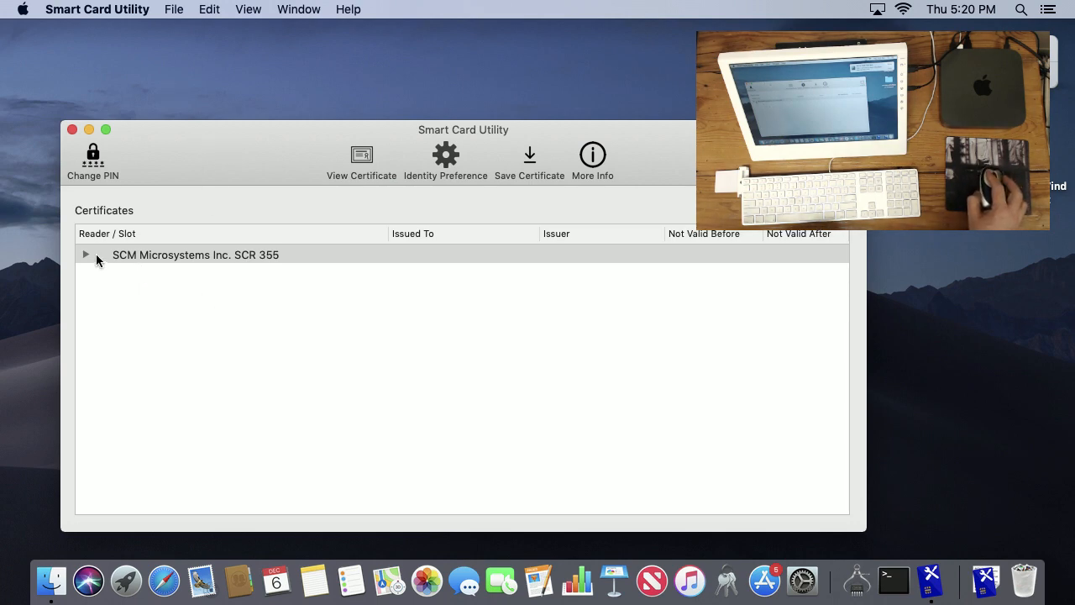
# Expand the SCR 355 reader and inspect the Slot 9e Card Authentication certificate's full details
pyautogui.click(85, 254)
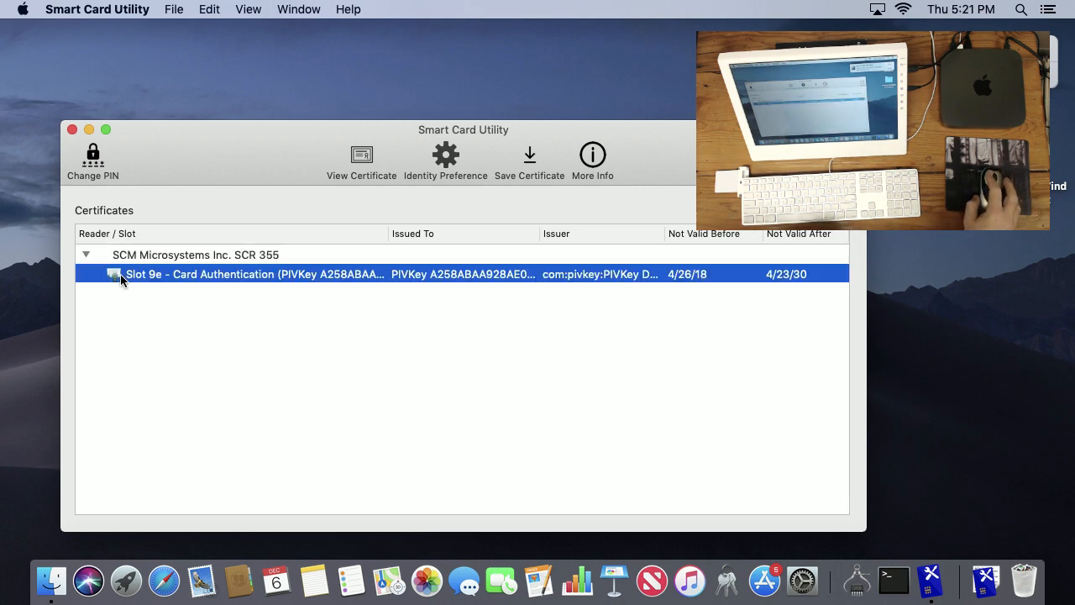
pyautogui.click(362, 159)
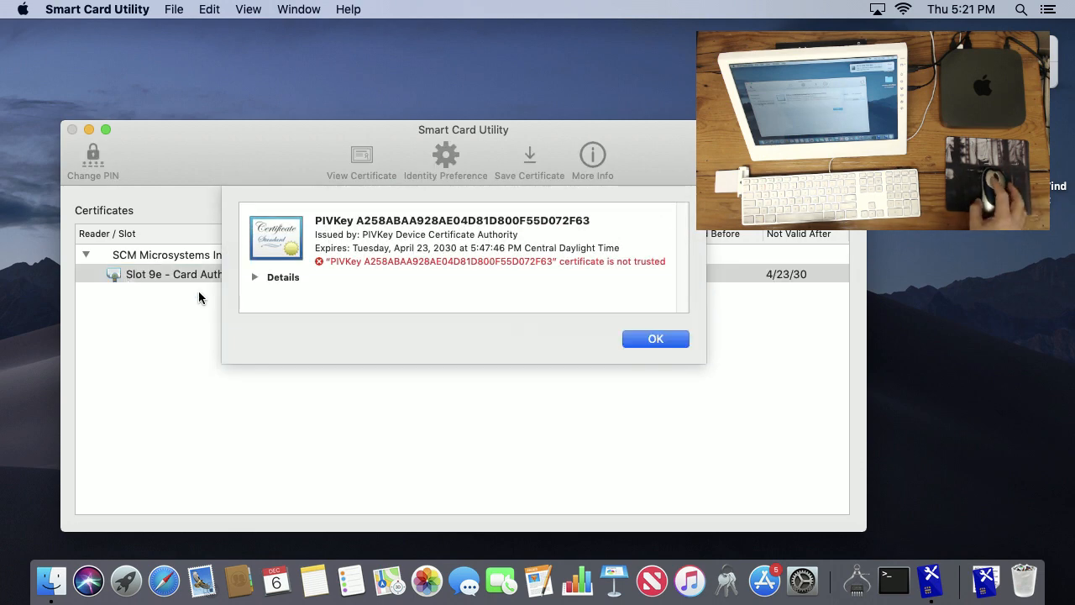
pyautogui.click(254, 277)
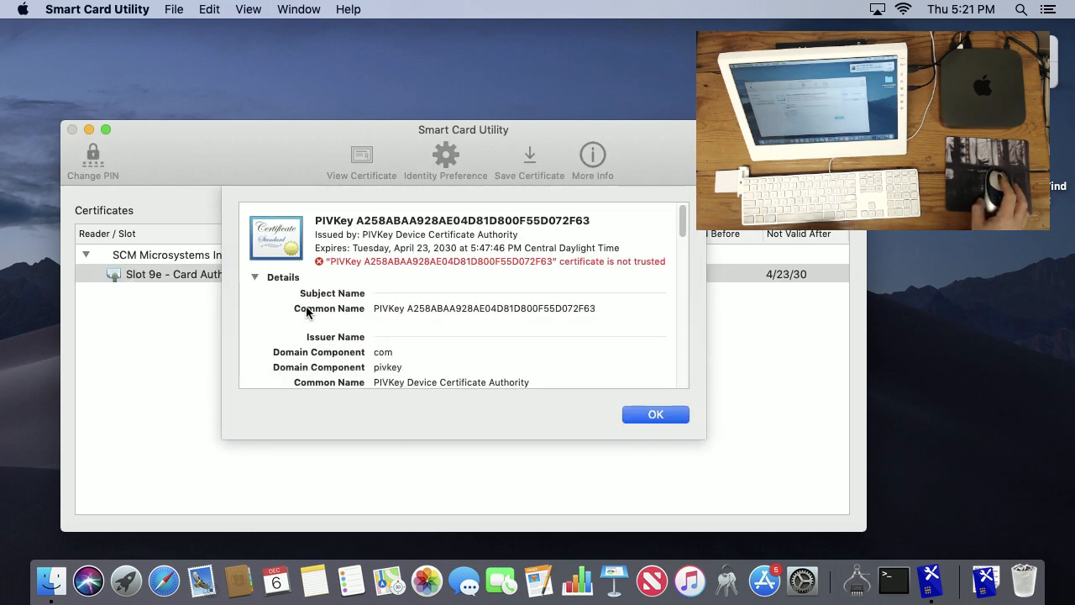
pyautogui.scroll(-3)
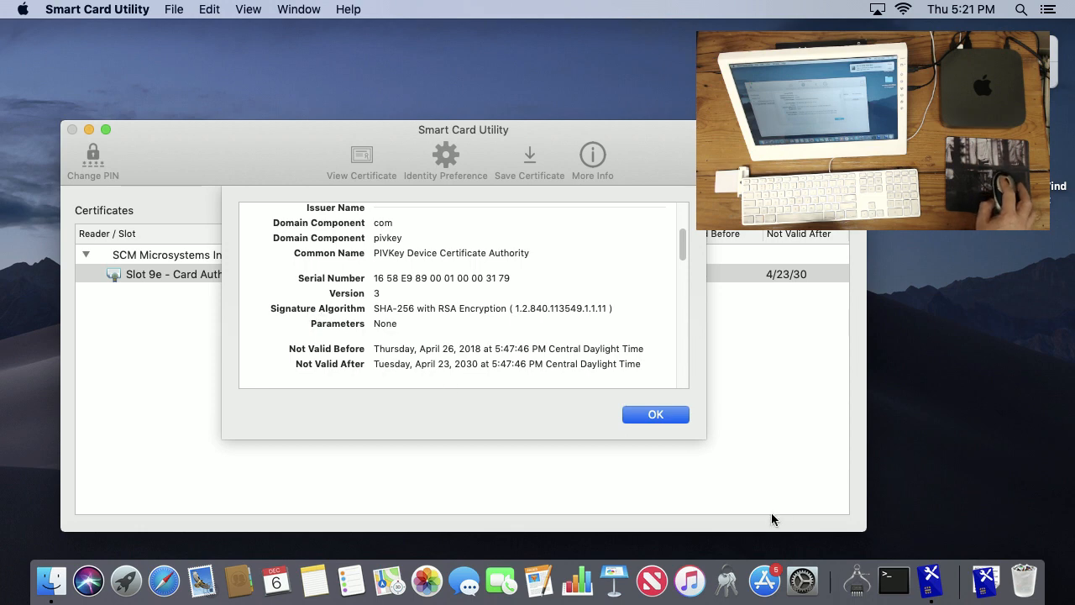
pyautogui.click(654, 414)
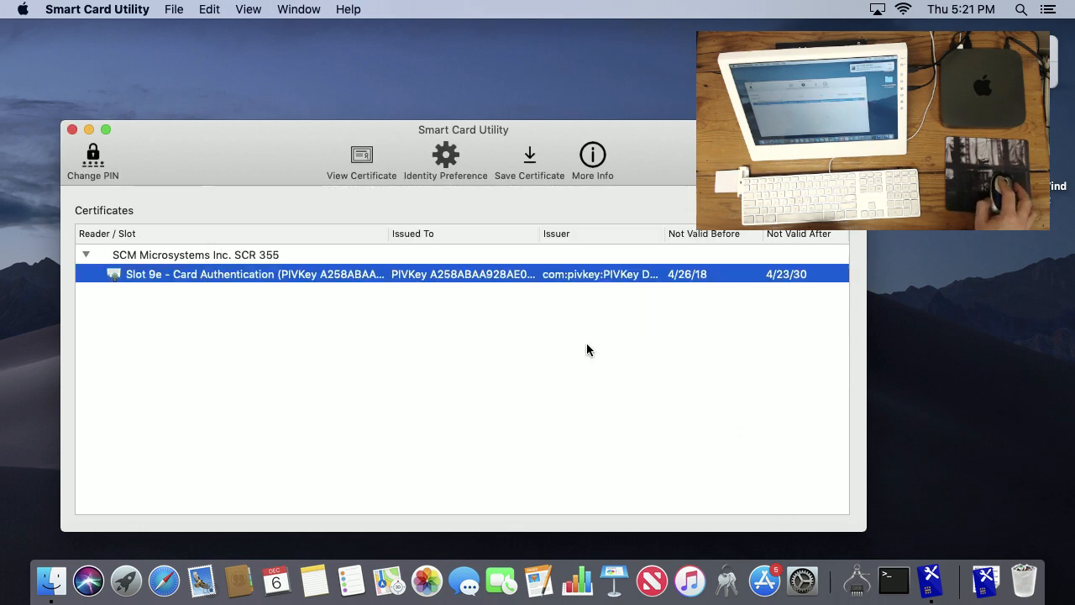
pyautogui.moveTo(151, 279)
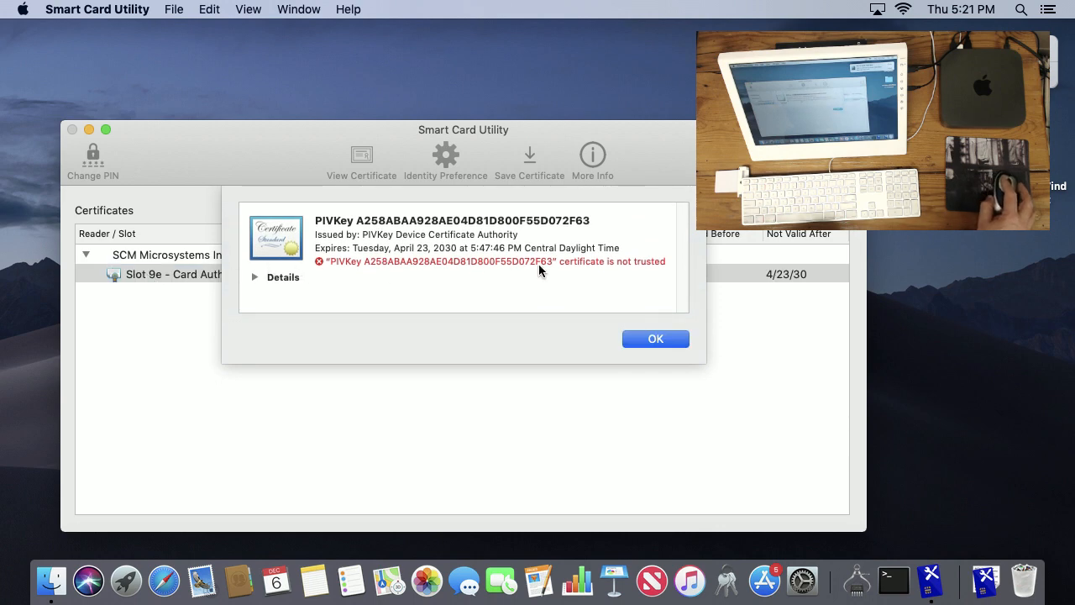
pyautogui.click(655, 338)
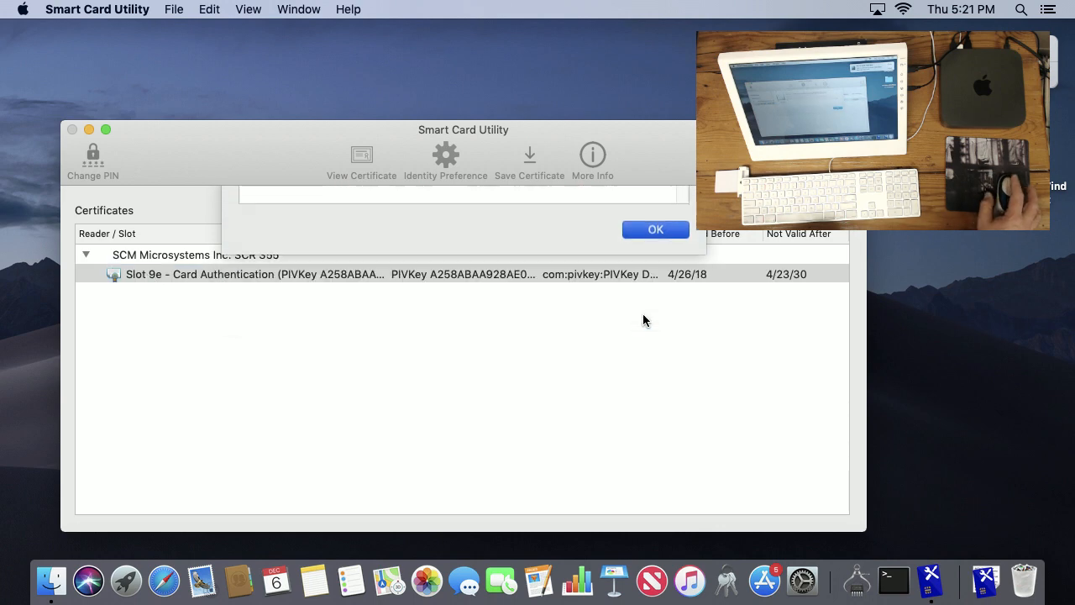
pyautogui.click(656, 228)
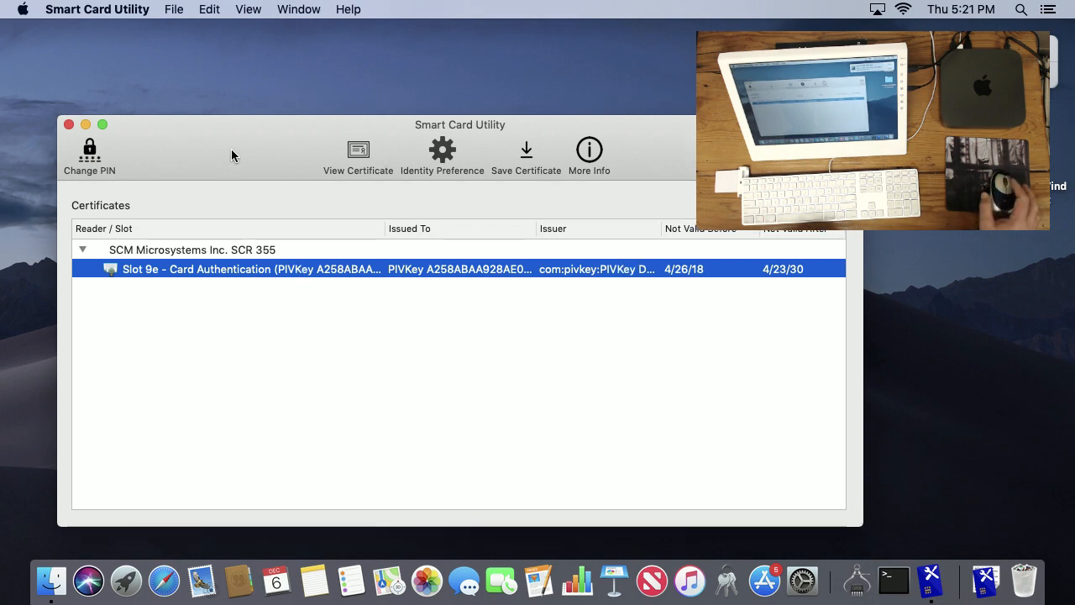
pyautogui.moveTo(114, 160)
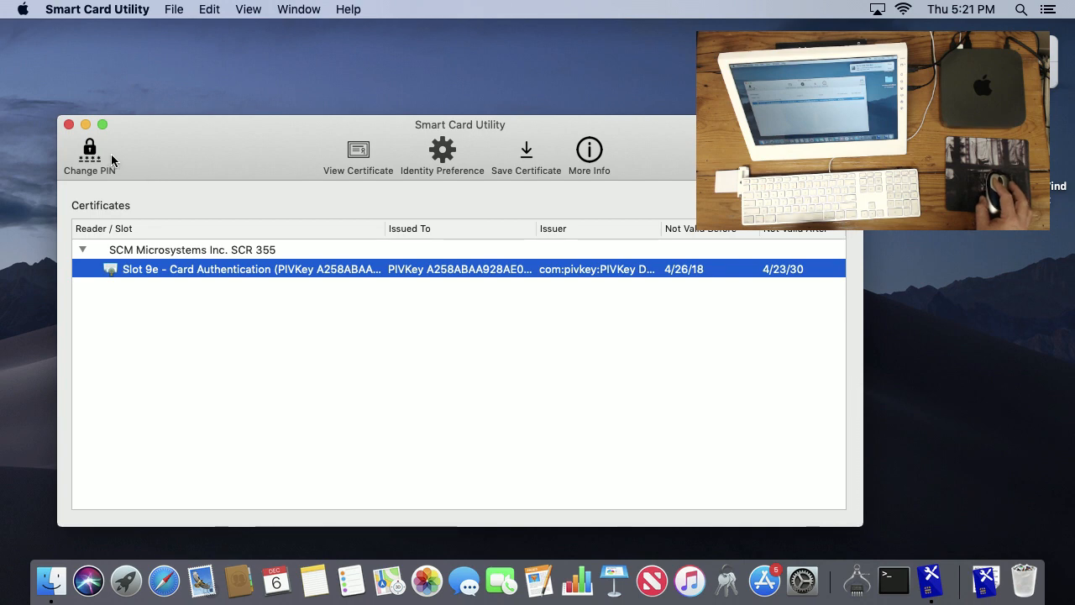
pyautogui.moveTo(109, 160)
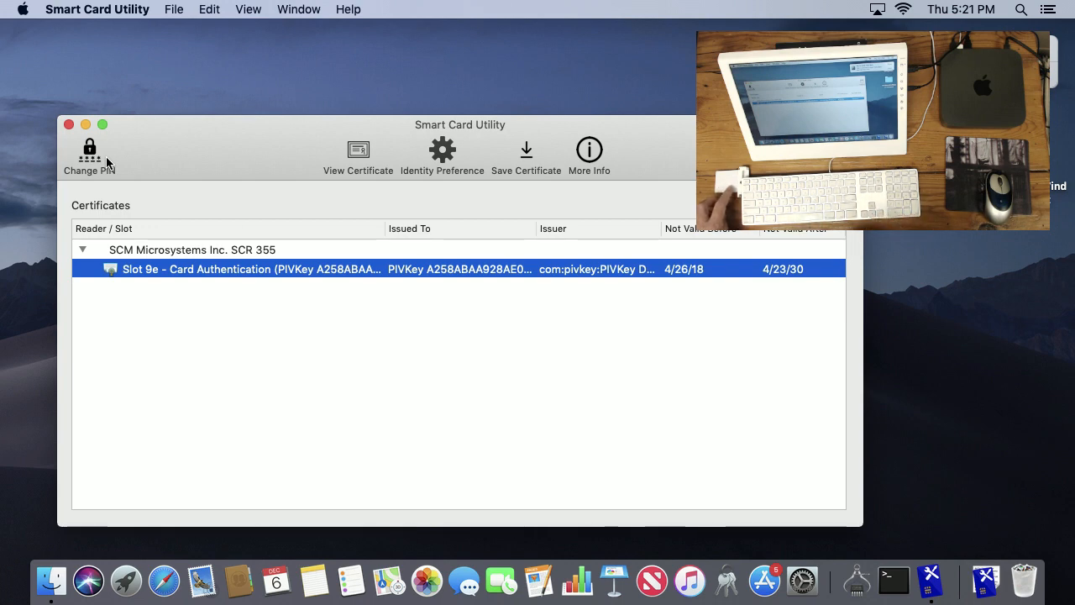
pyautogui.moveTo(34, 119)
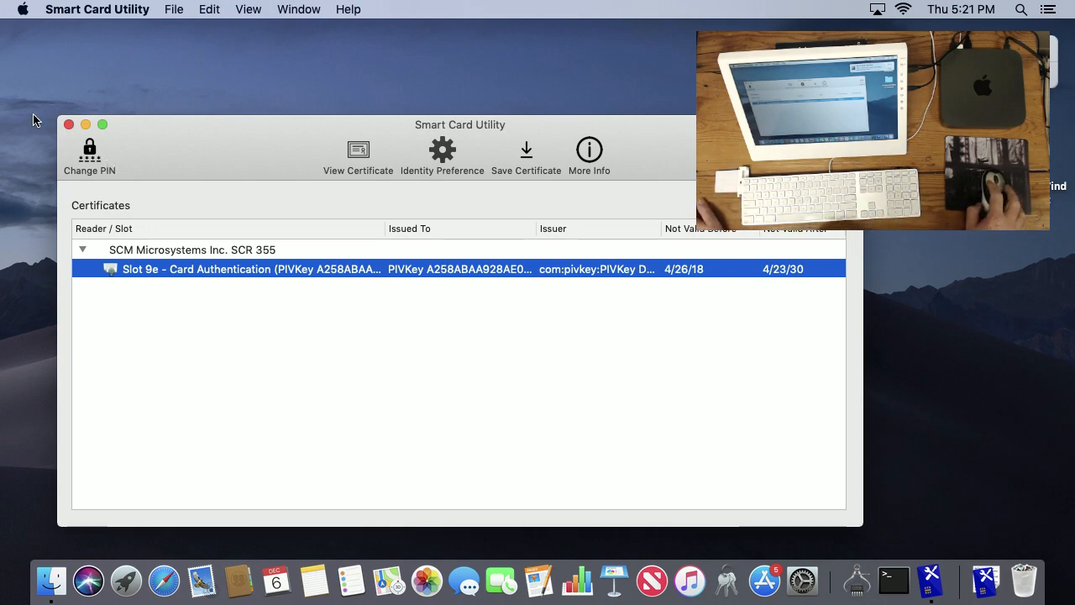
# Change the card's PIN, re-entering it after an invalid-PIN alert until it succeeds
pyautogui.click(89, 155)
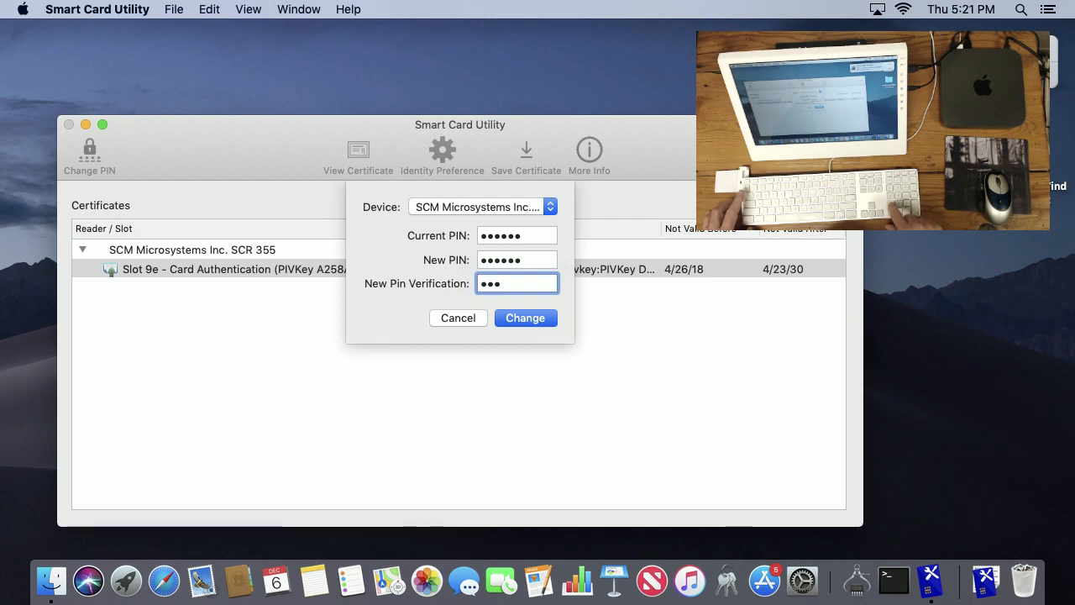
pyautogui.click(525, 318)
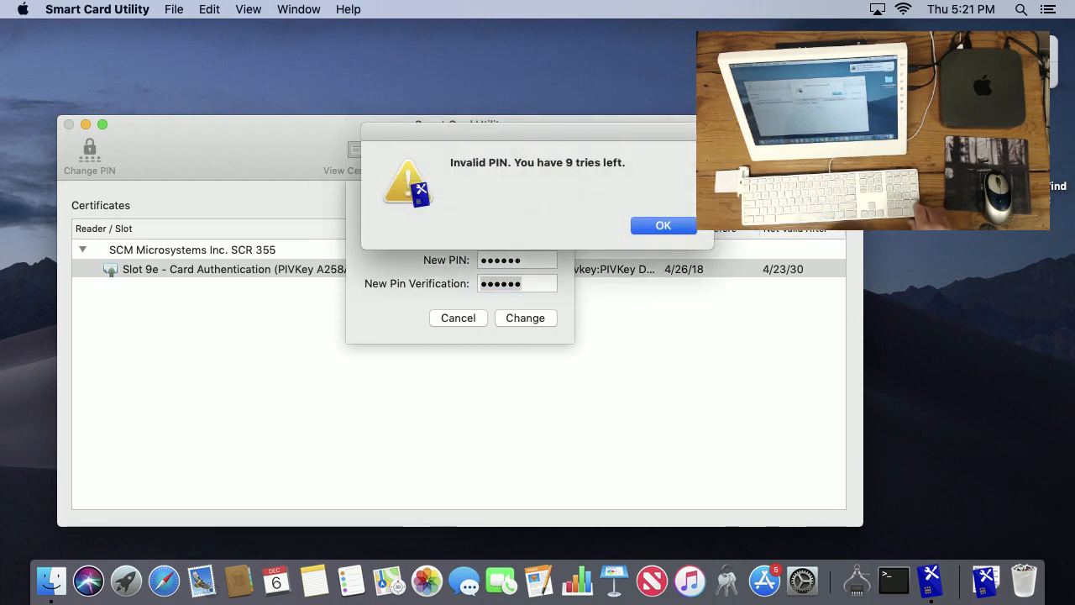
pyautogui.click(663, 225)
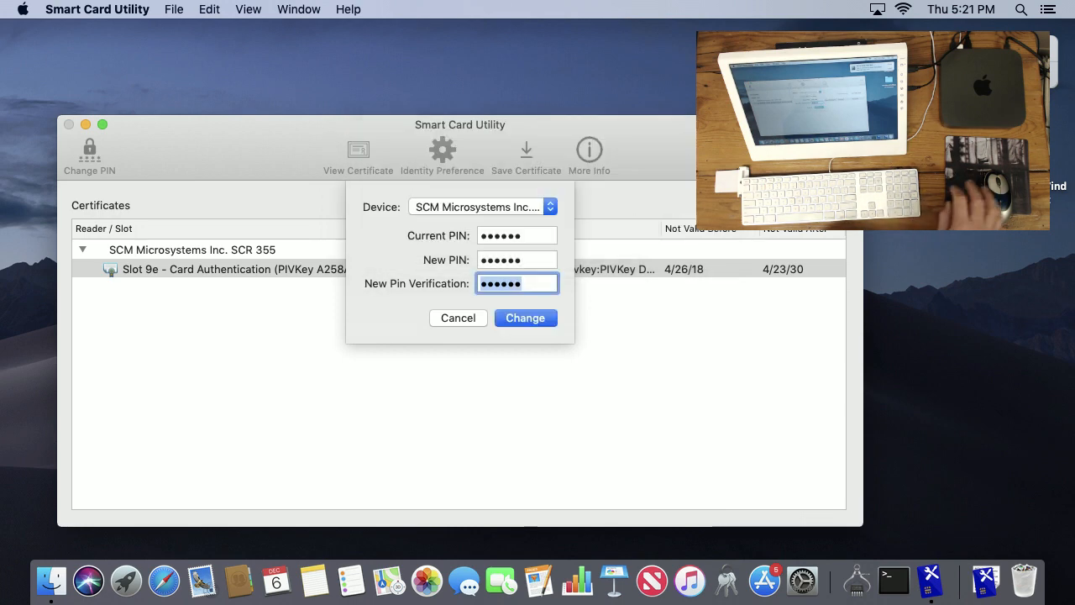
pyautogui.click(517, 235)
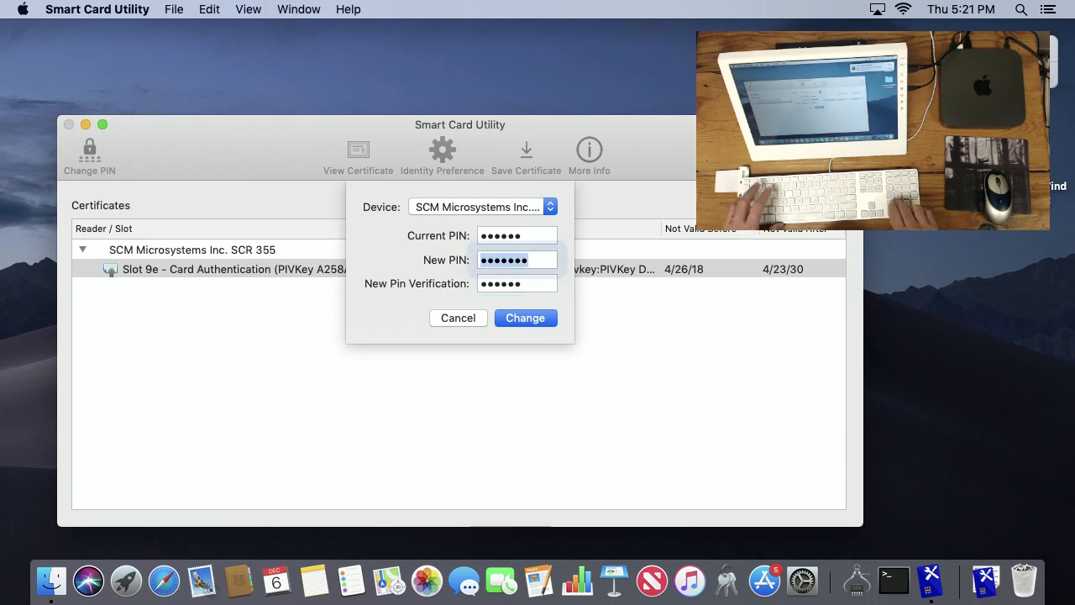
pyautogui.click(525, 318)
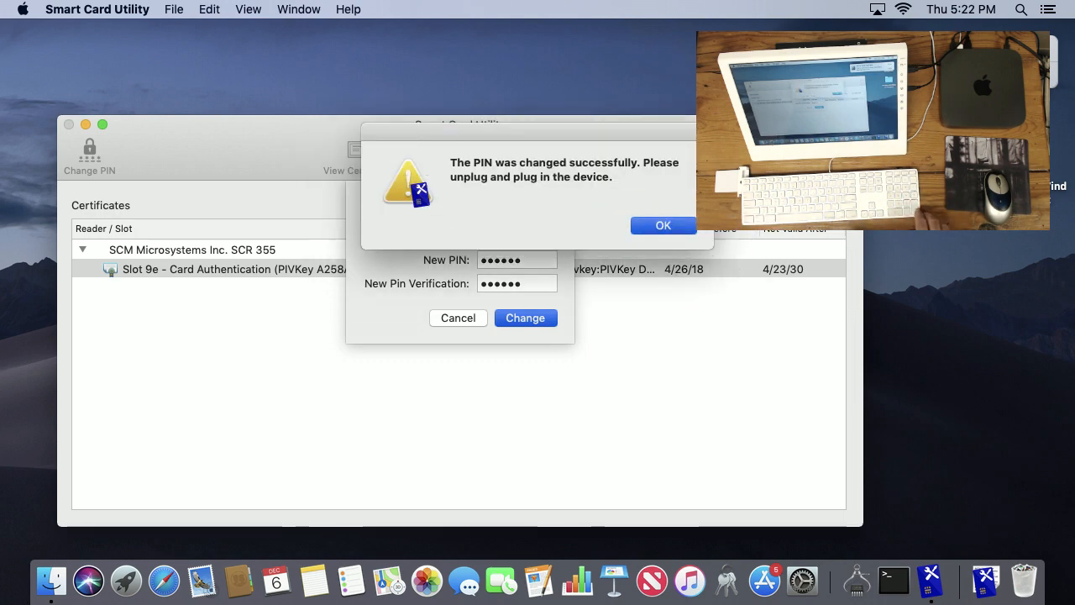
pyautogui.click(662, 225)
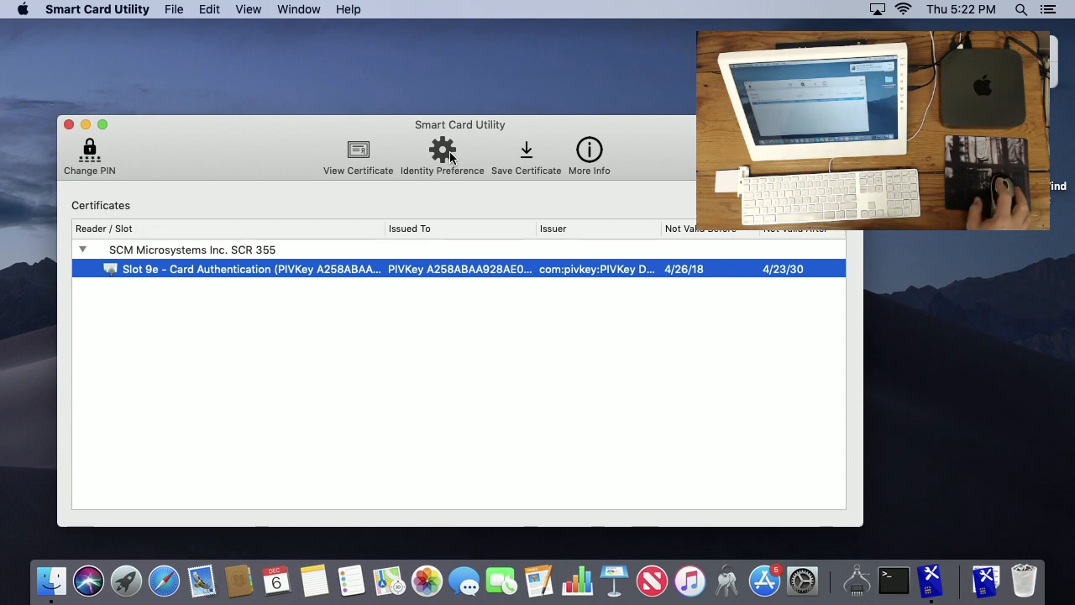
pyautogui.click(442, 156)
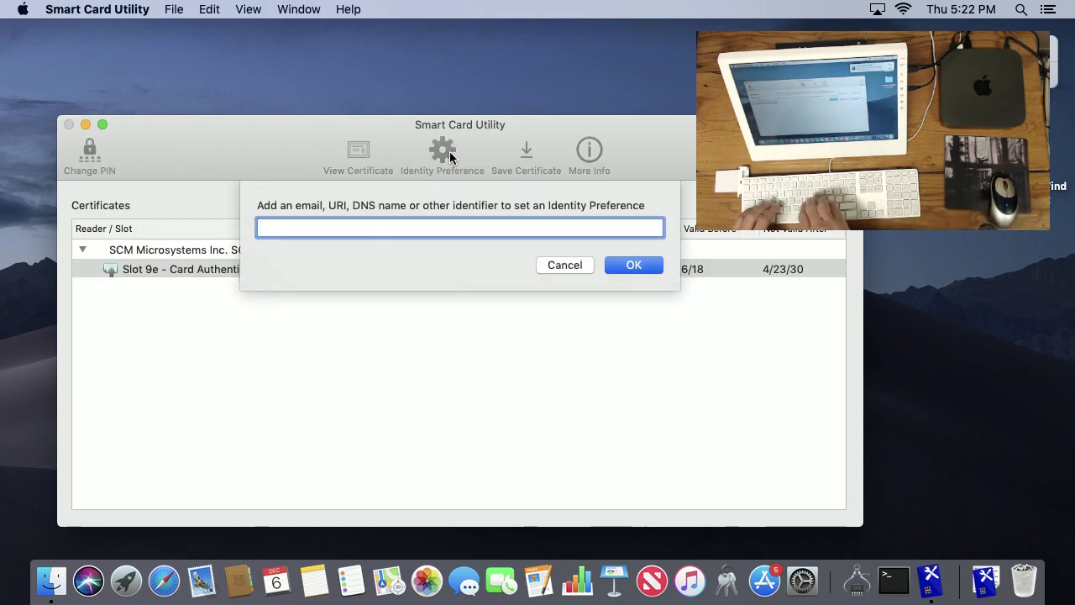
pyautogui.click(565, 265)
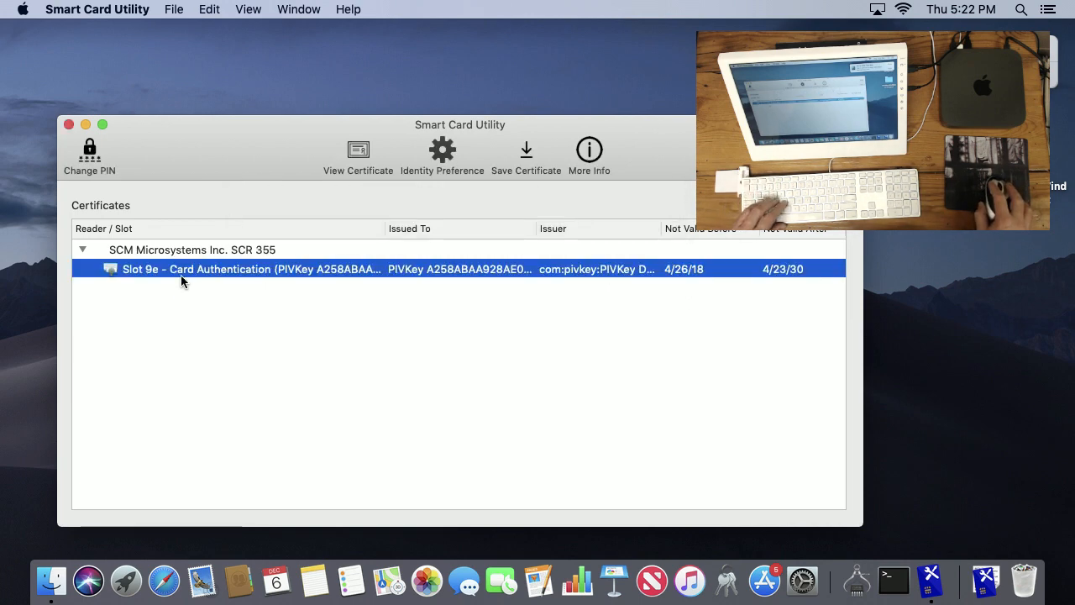
pyautogui.moveTo(458, 165)
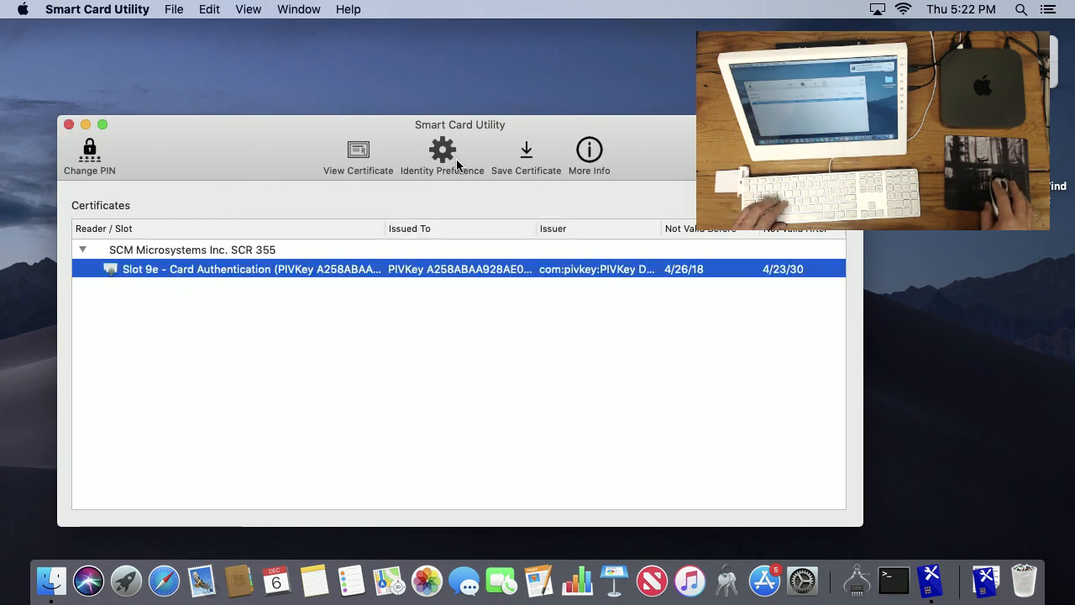
pyautogui.click(442, 150)
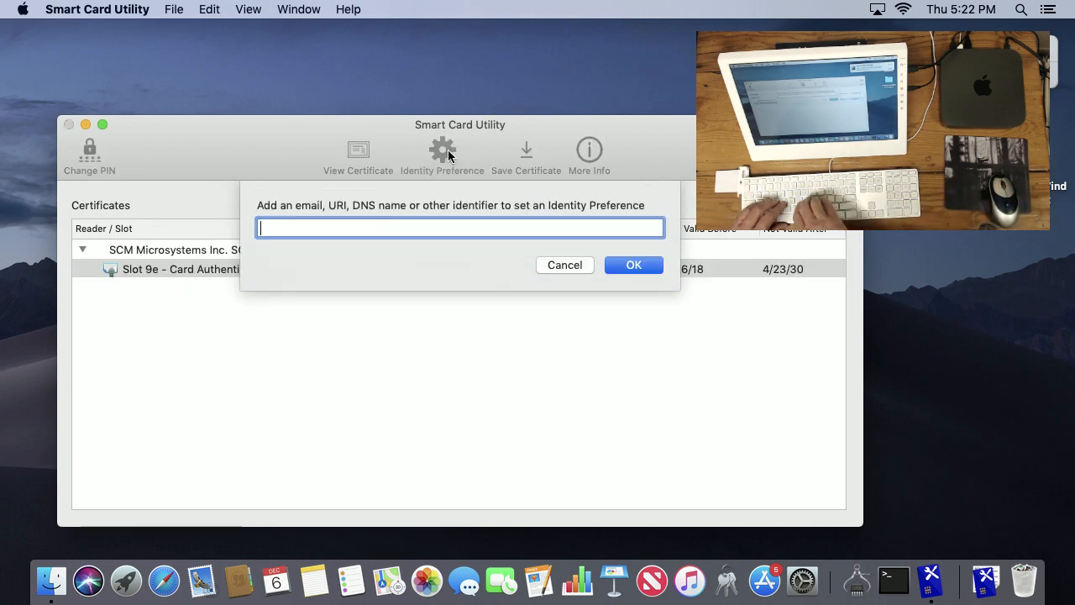
pyautogui.write('https://')
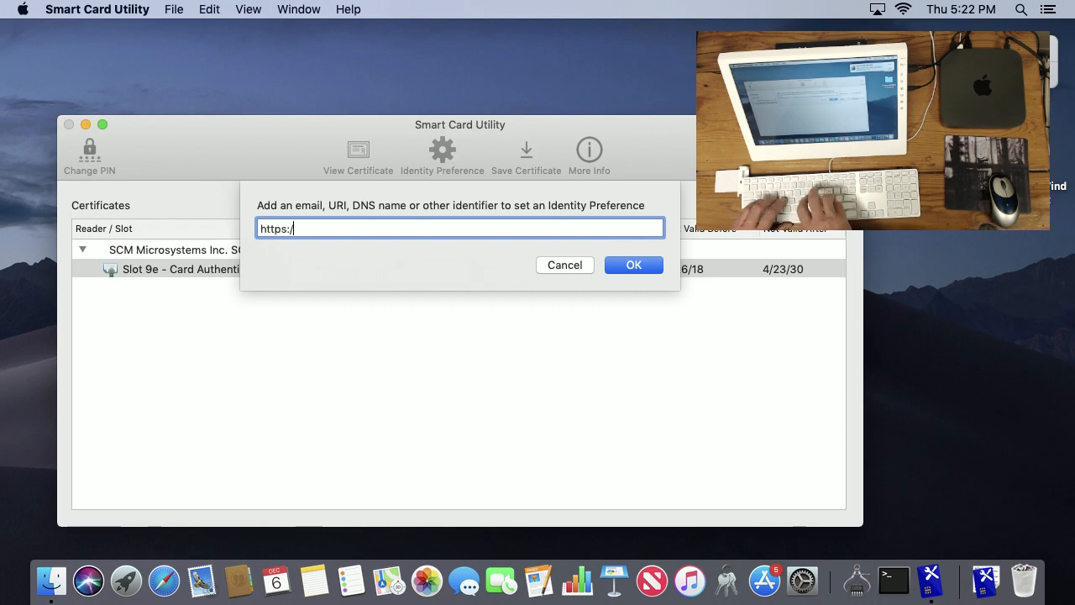
pyautogui.write('twocanod')
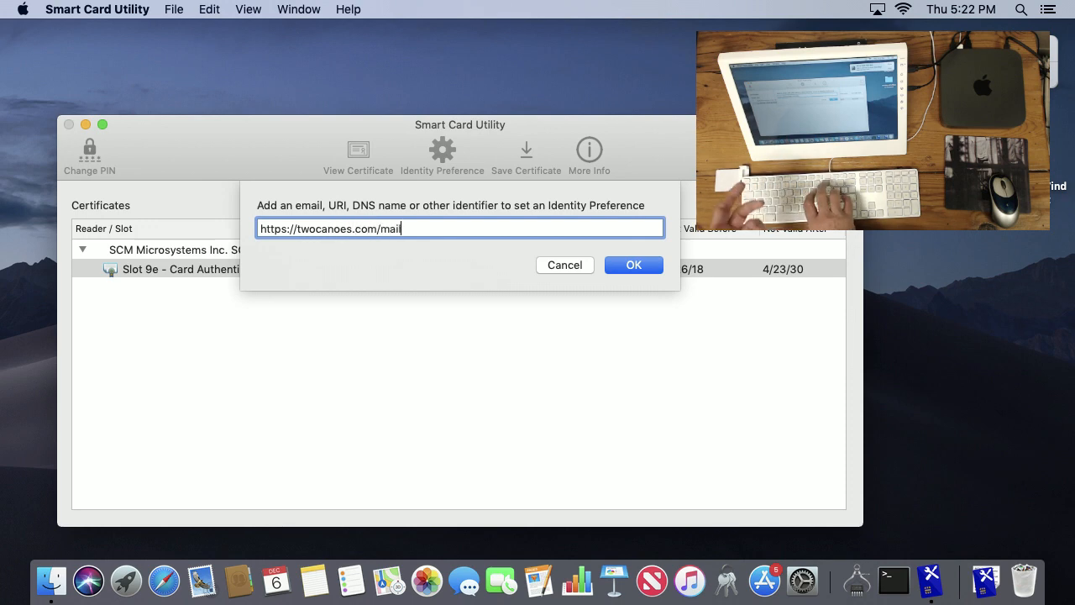
pyautogui.click(633, 265)
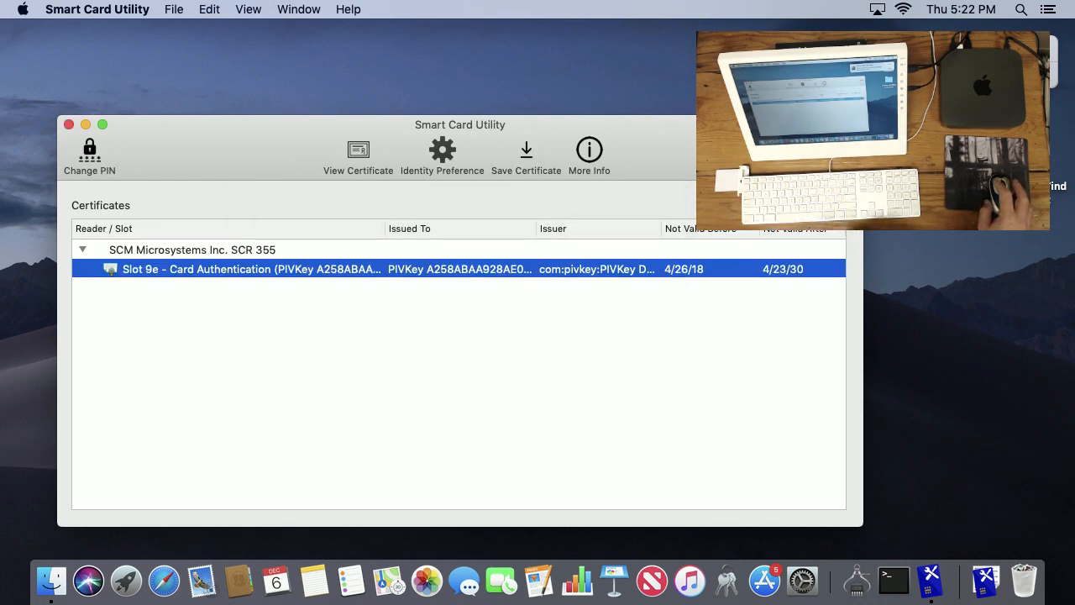
pyautogui.write('jec')
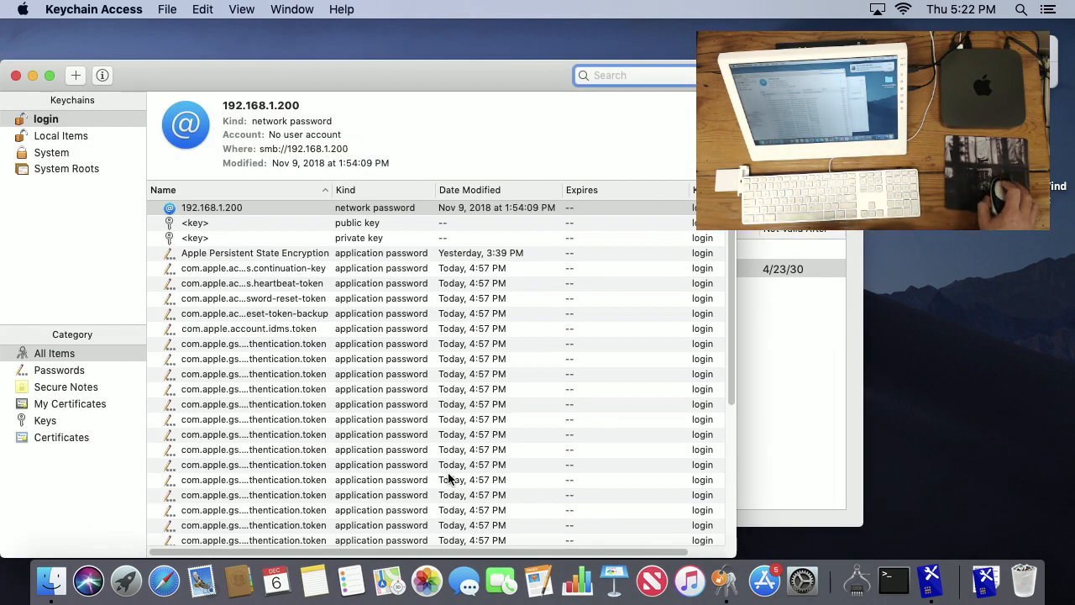
pyautogui.scroll(-3)
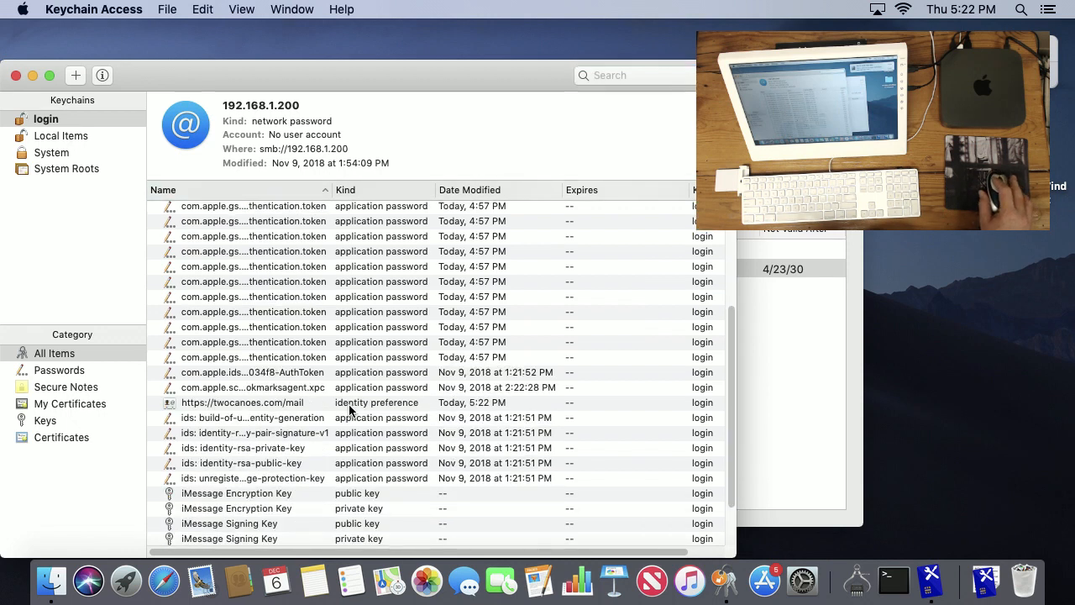
pyautogui.doubleClick(242, 402)
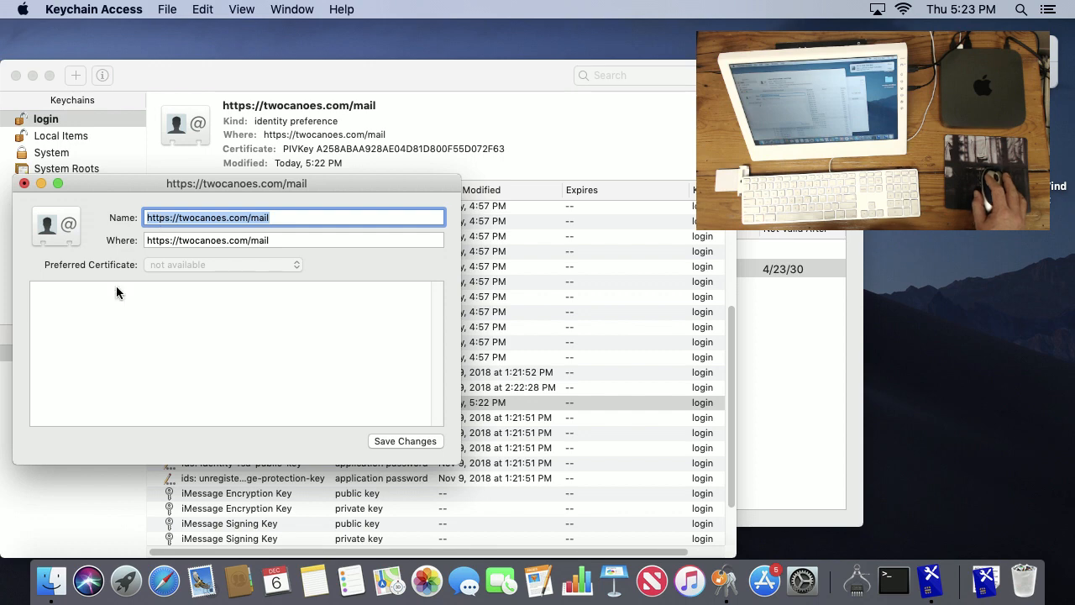
pyautogui.moveTo(158, 271)
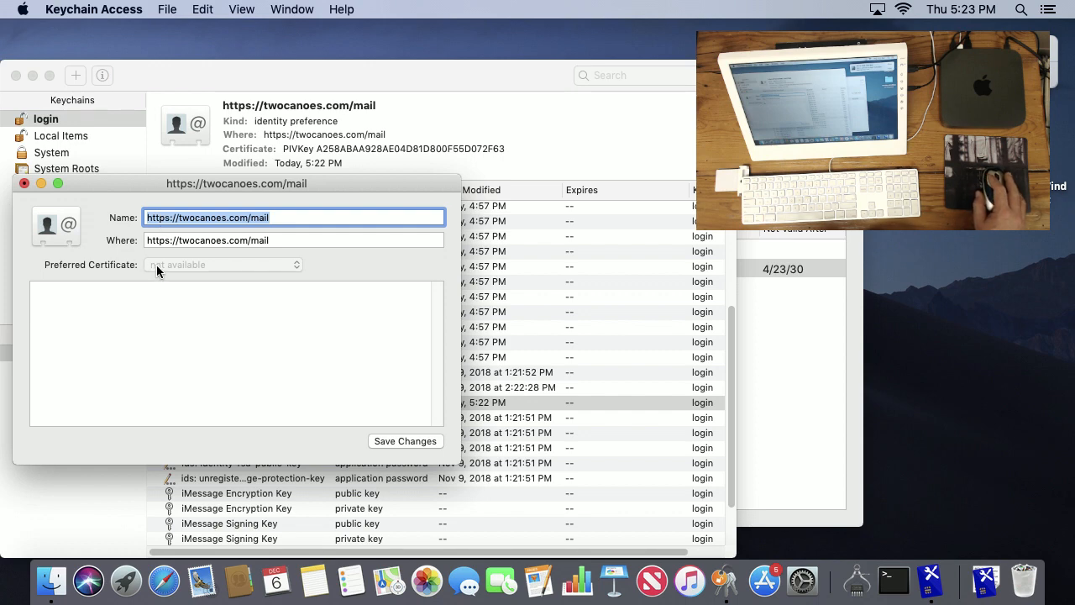
pyautogui.moveTo(36, 193)
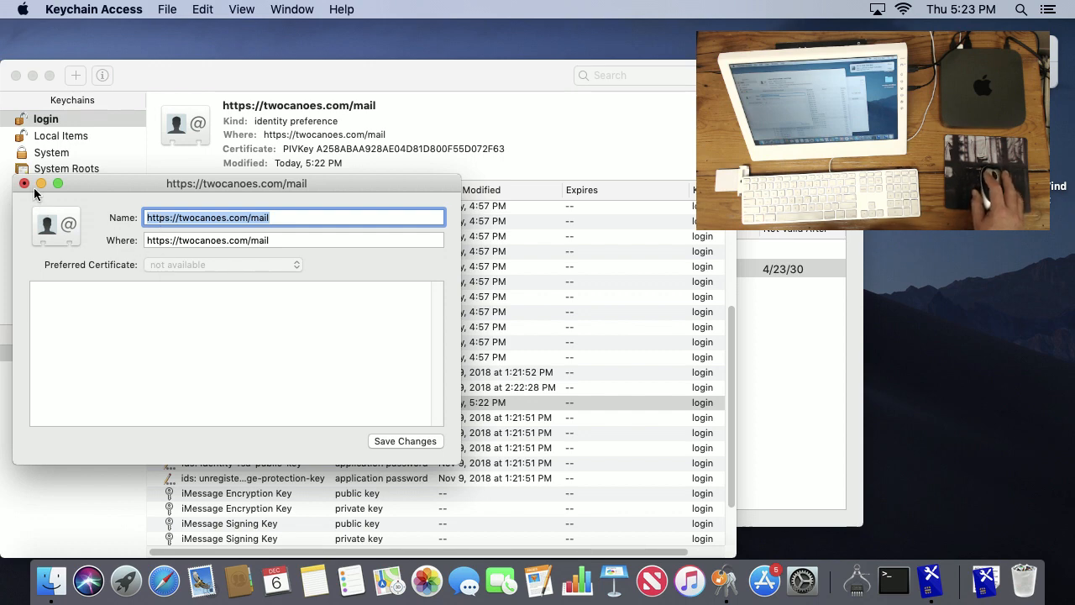
pyautogui.click(23, 183)
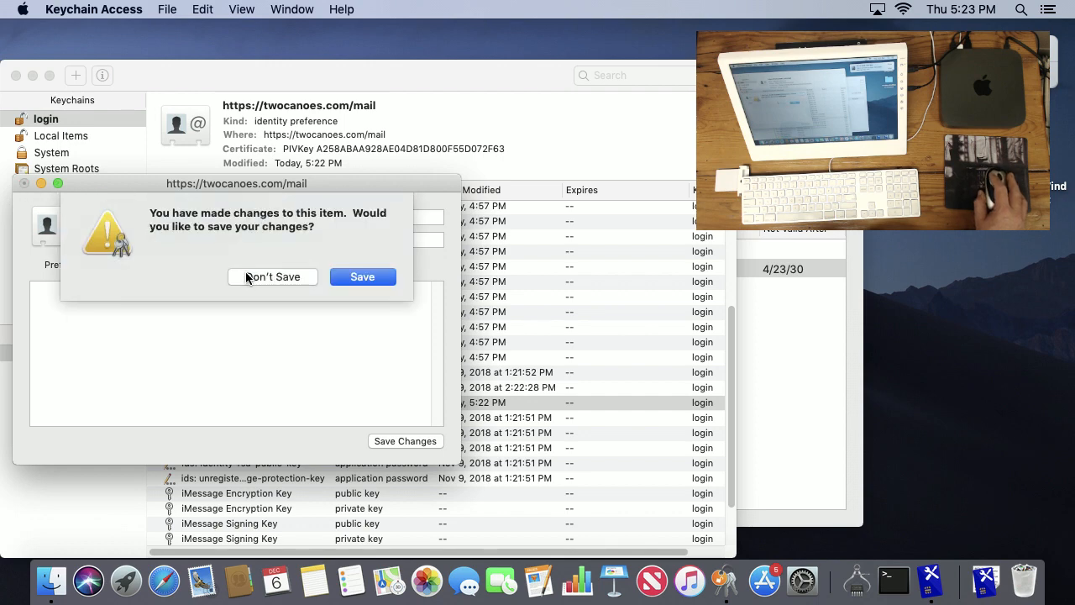
pyautogui.click(272, 276)
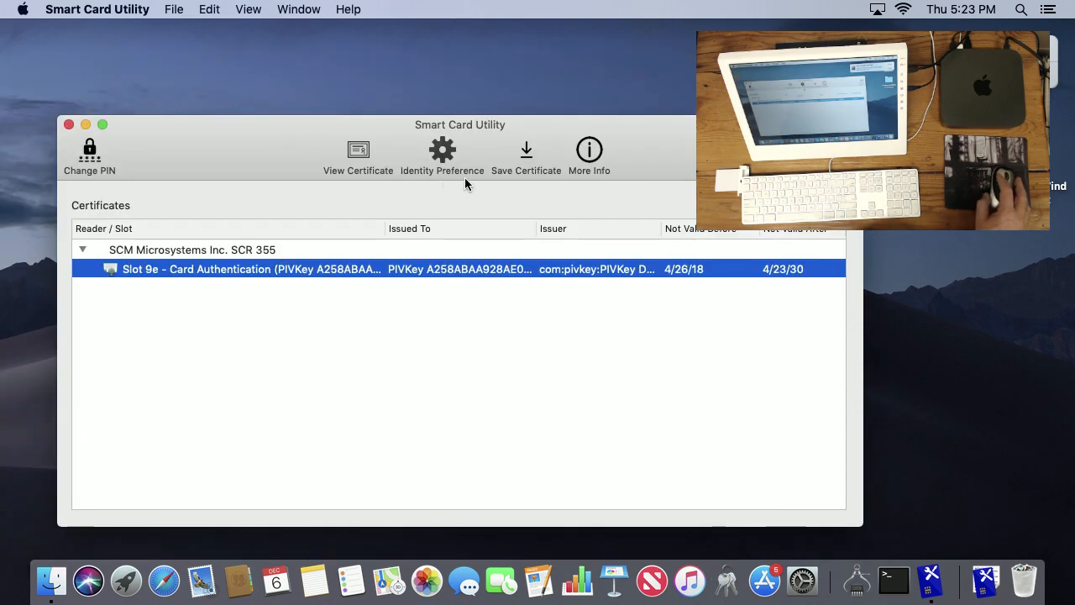
# Save the Slot 9e certificate as a .cer file on the Desktop, then view More Info online
pyautogui.click(526, 156)
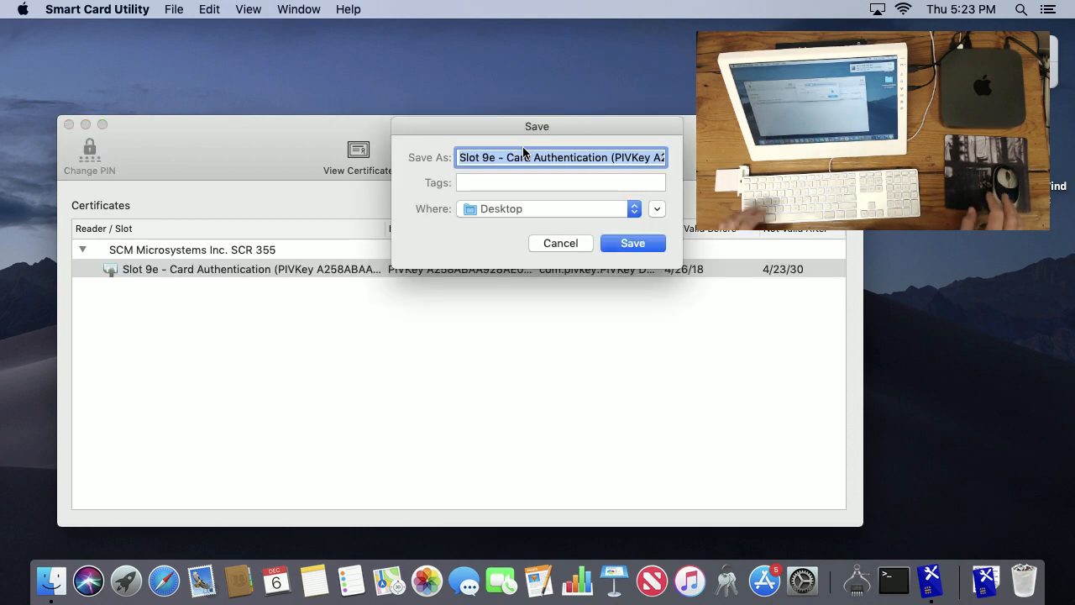
pyautogui.click(632, 242)
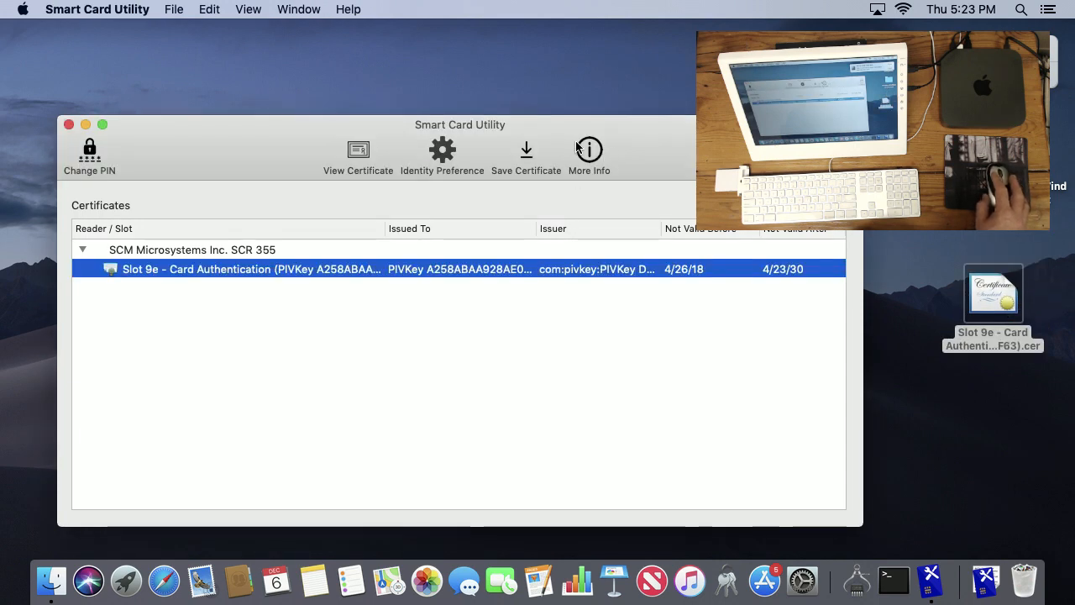
pyautogui.moveTo(578, 150)
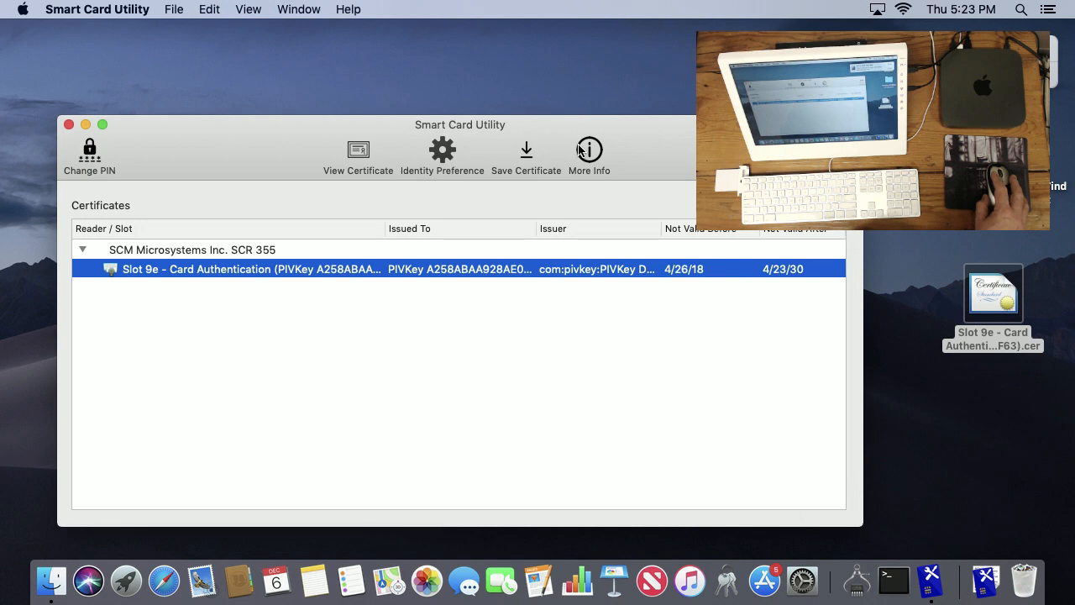
pyautogui.click(164, 580)
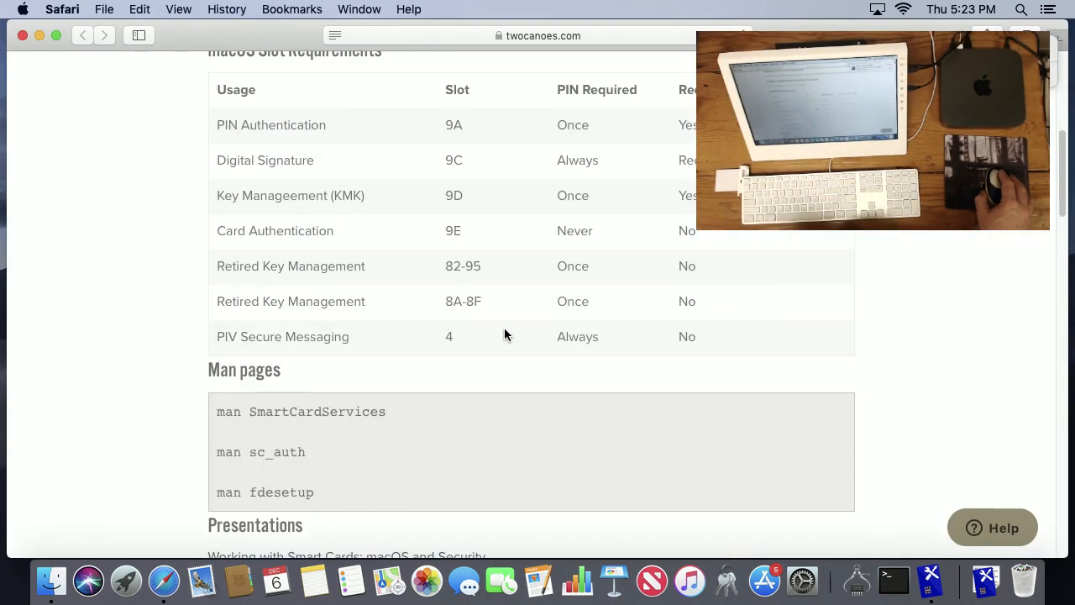
pyautogui.scroll(-3)
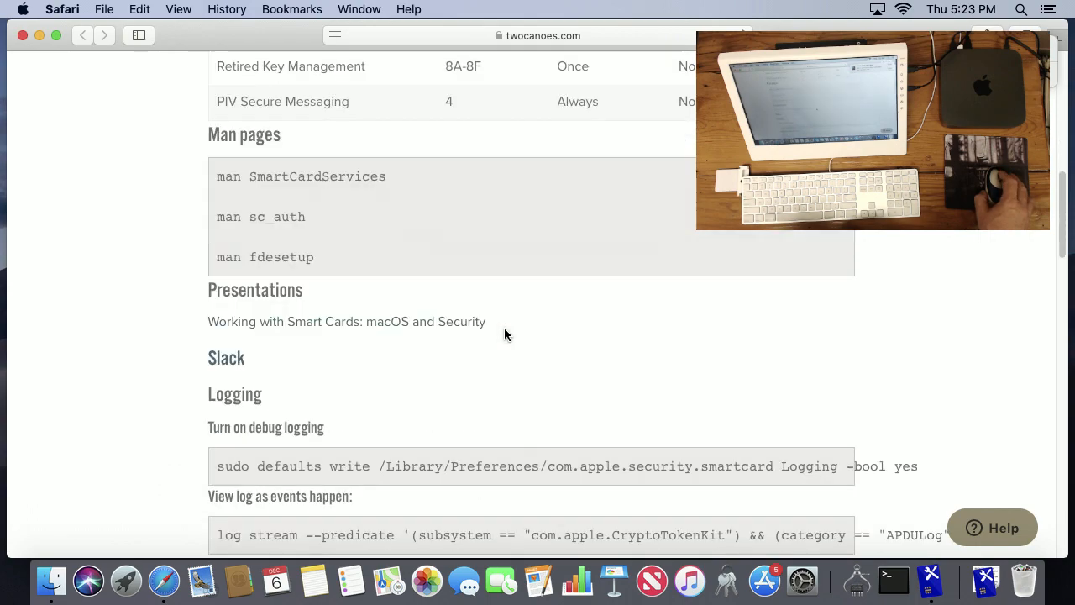
pyautogui.scroll(3)
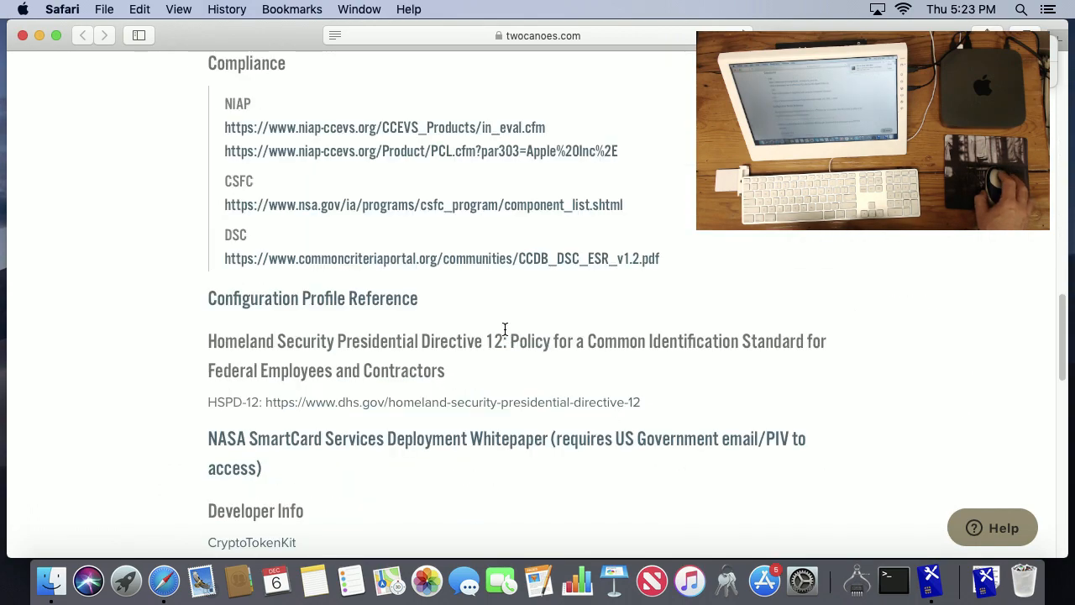
pyautogui.scroll(-3)
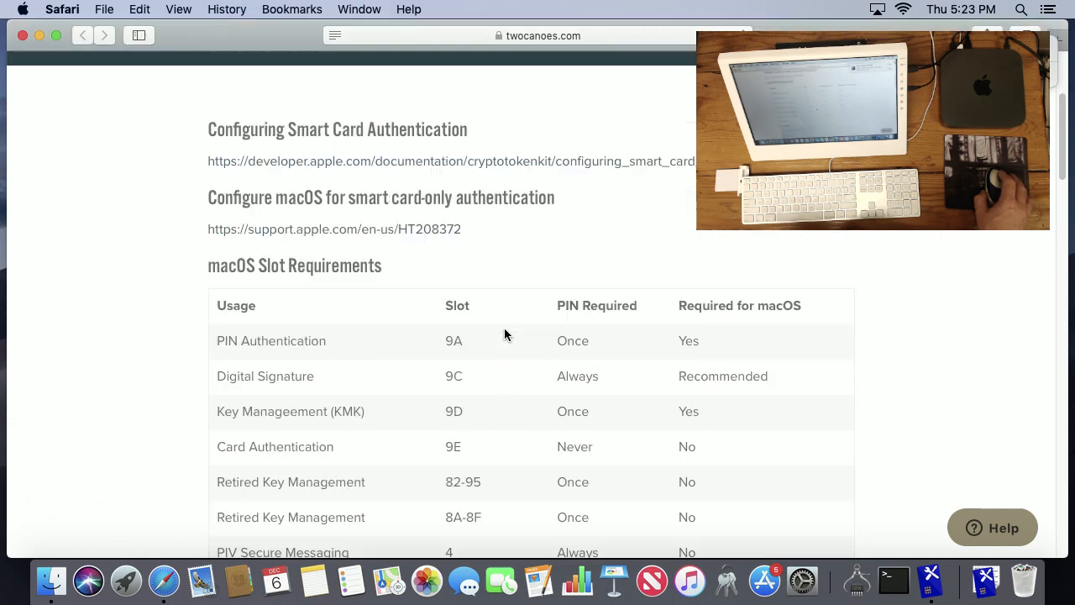
pyautogui.scroll(3)
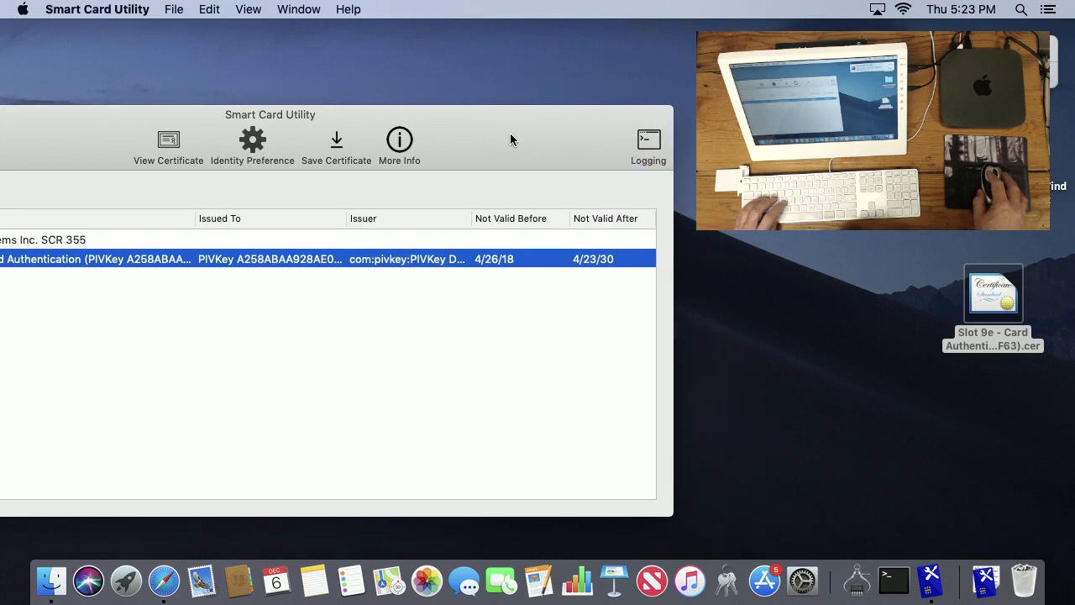
# Show the Smart Card Logging instructions and copy the debug logging command
pyautogui.click(648, 143)
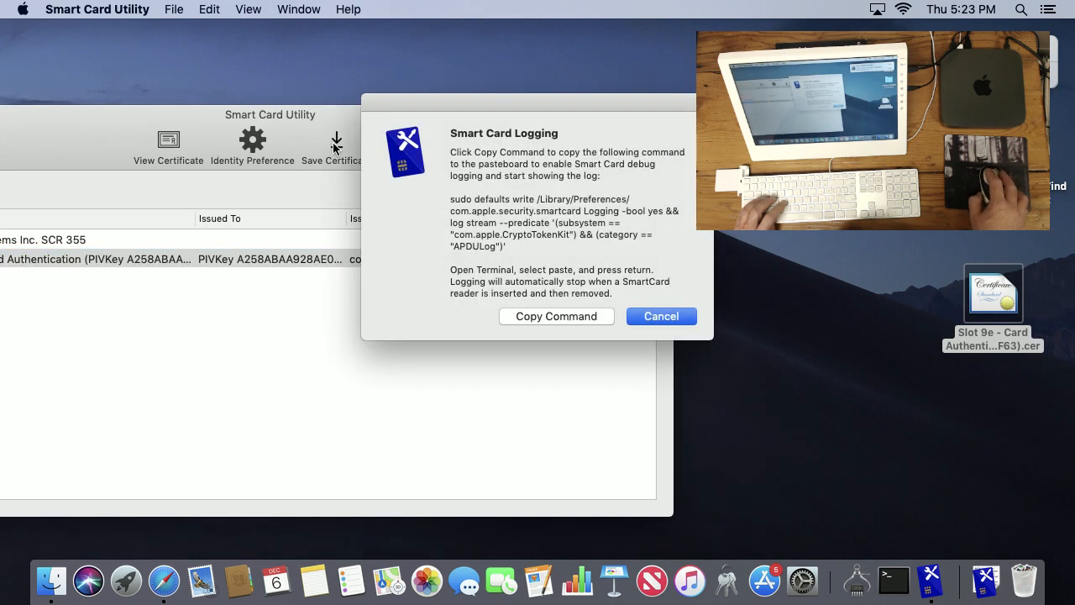
pyautogui.moveTo(427, 197)
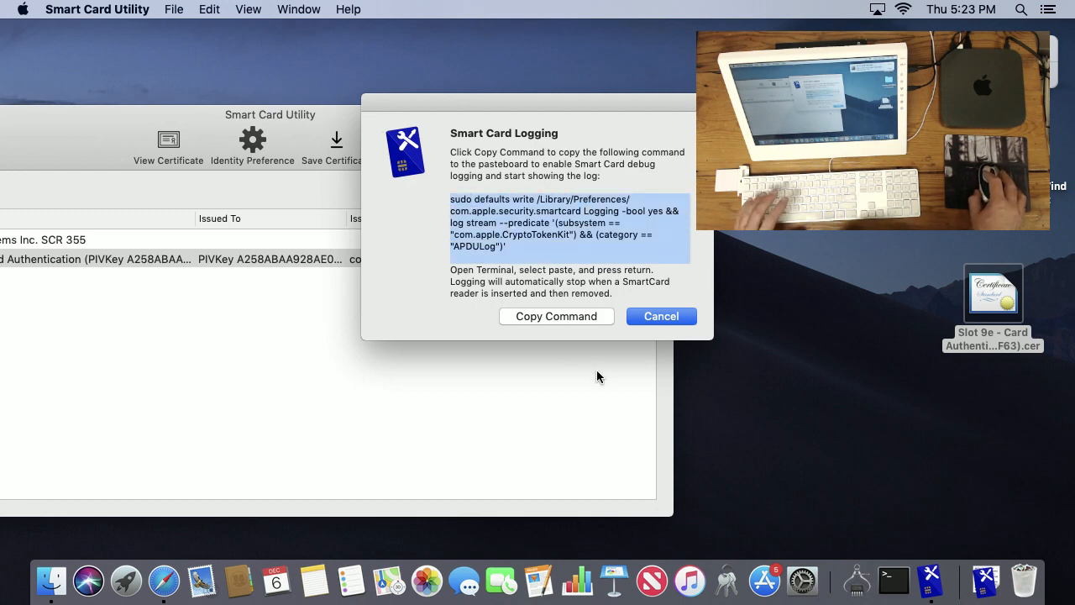
pyautogui.click(662, 316)
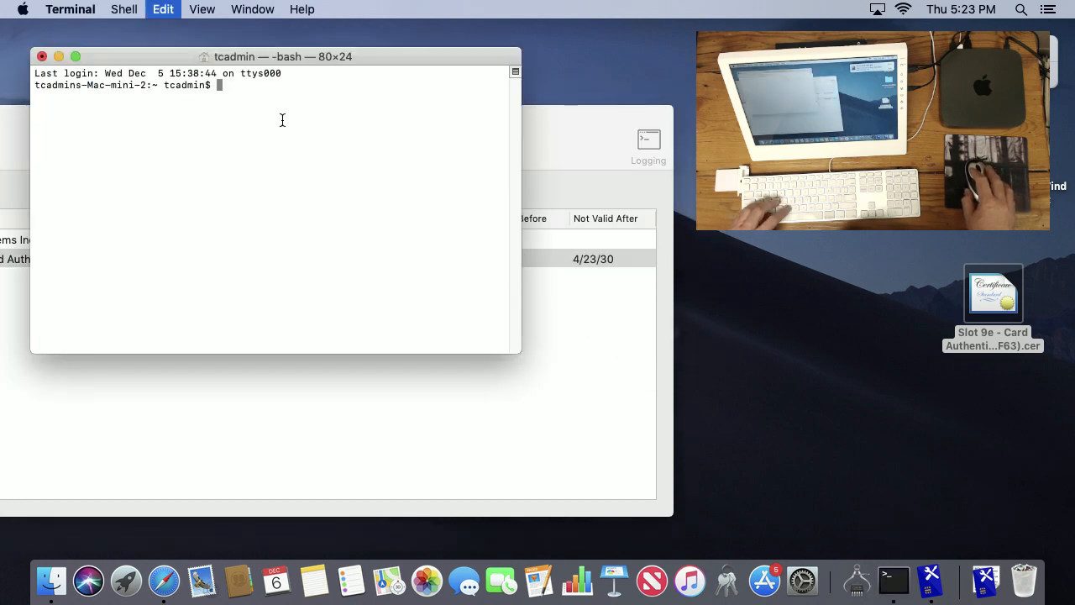
# Run the sudo defaults write command enabling smartcard Logging in Terminal
pyautogui.write('sudo defaults write /Library/Preferences/com.apple.security.smartcard Logging -bool yes && log stream --predicate \'(subsystem == "com.apple.CryptoTokenKit") && (category == "APDULog")\'')
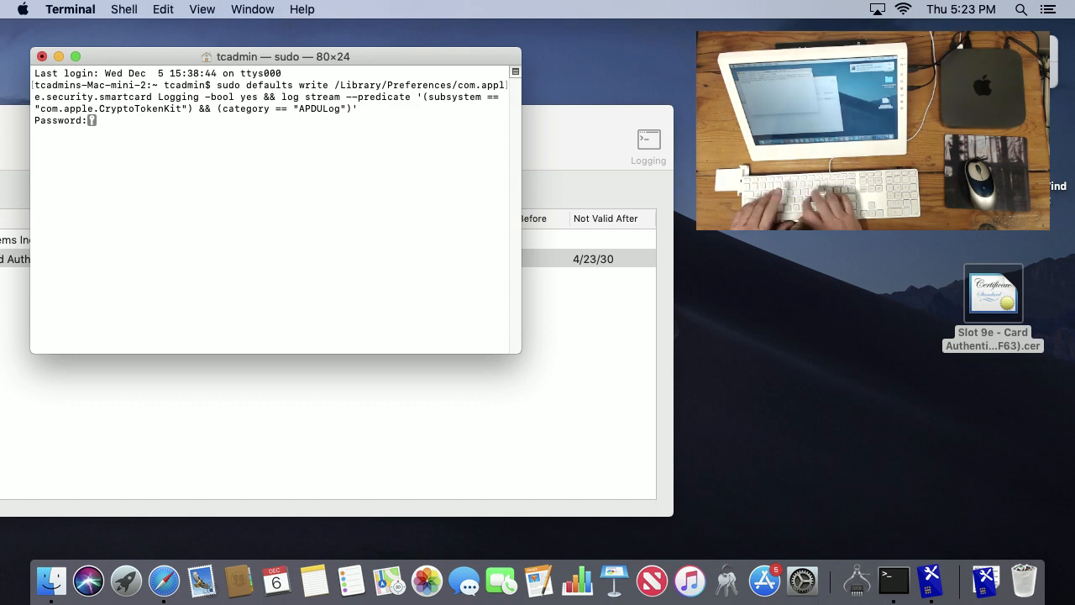
pyautogui.press('Return')
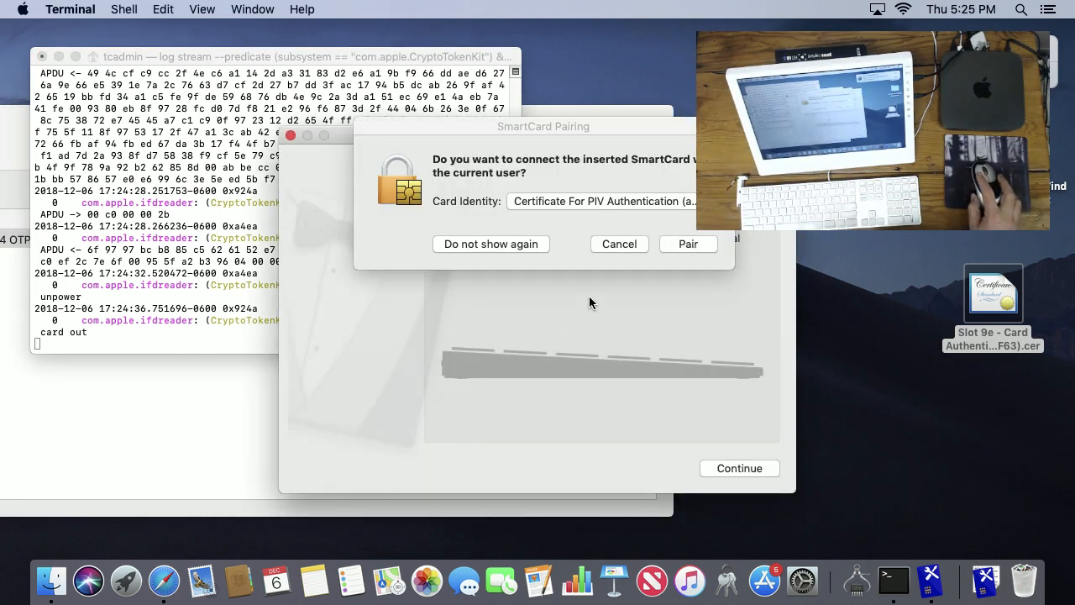
# Cancel the SmartCard pairing prompts, expand the Yubikey 4, and select its Slot 9c certificate
pyautogui.click(619, 243)
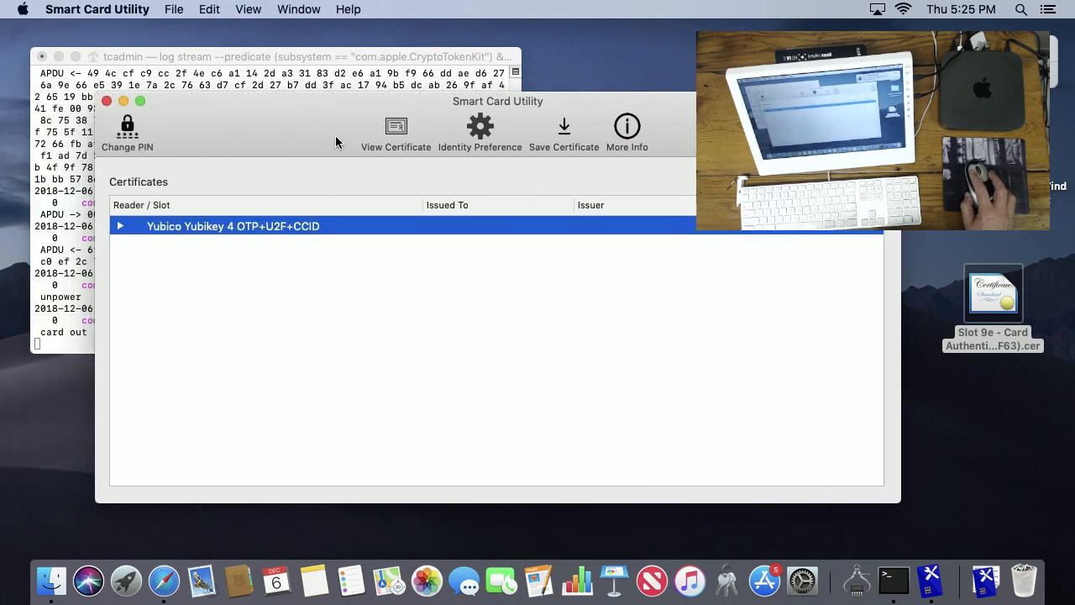
pyautogui.moveTo(124, 192)
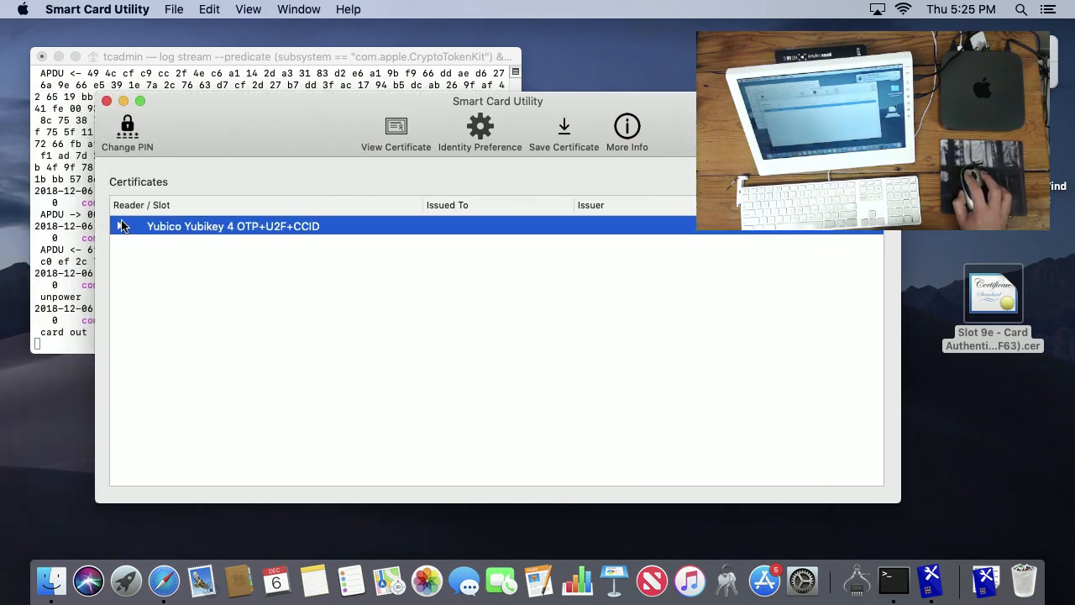
pyautogui.click(121, 226)
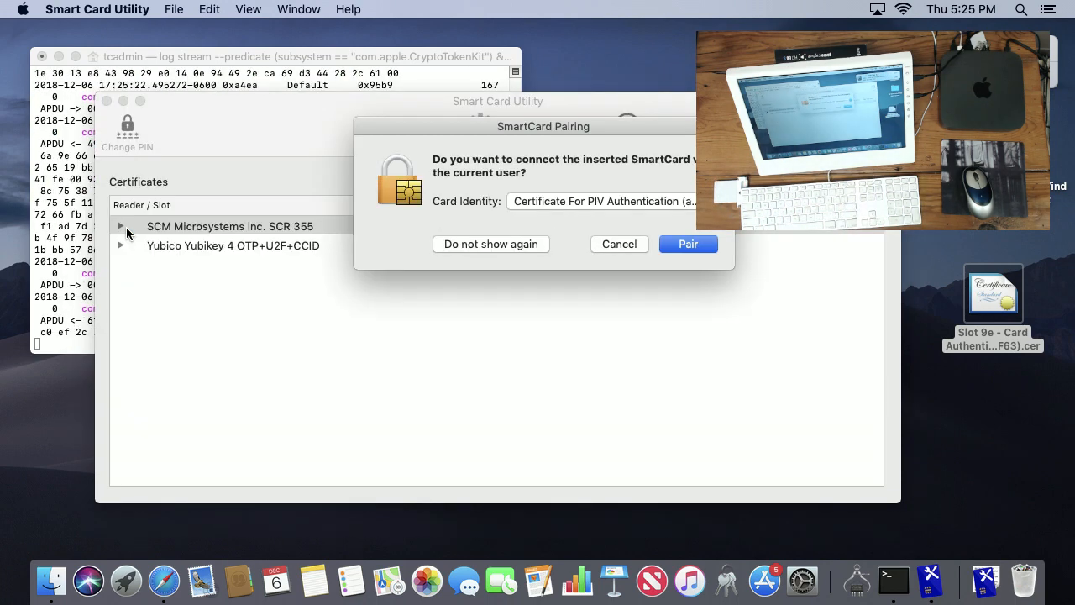
pyautogui.moveTo(513, 270)
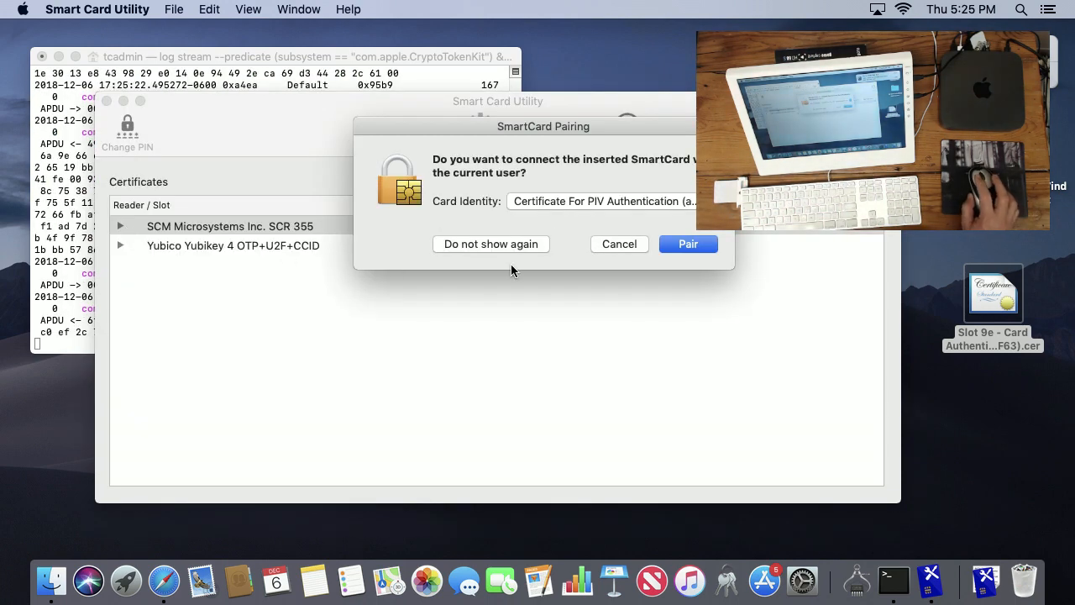
pyautogui.click(618, 244)
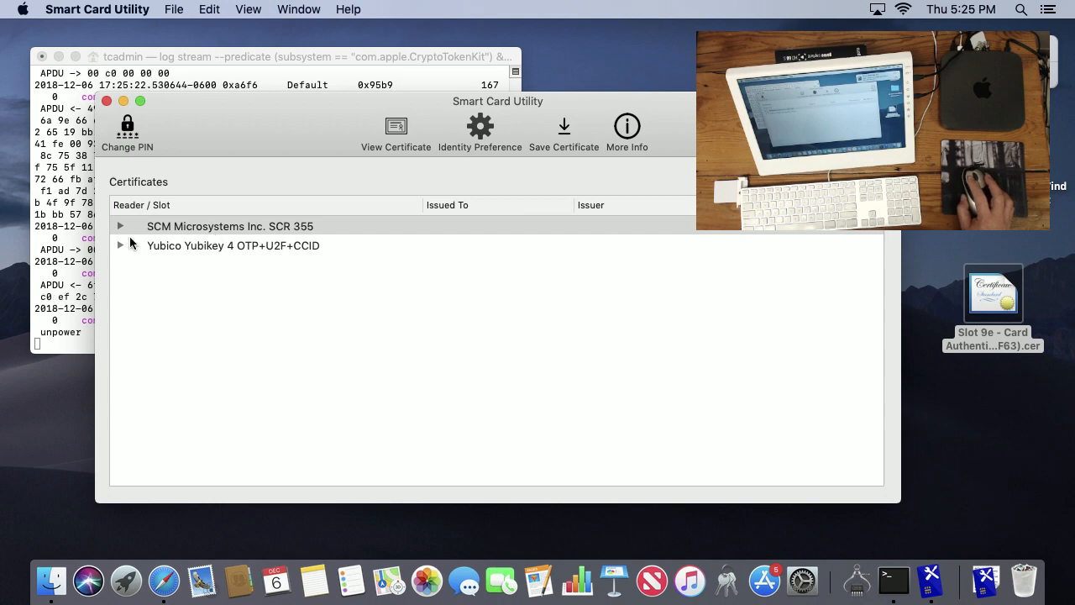
pyautogui.click(120, 245)
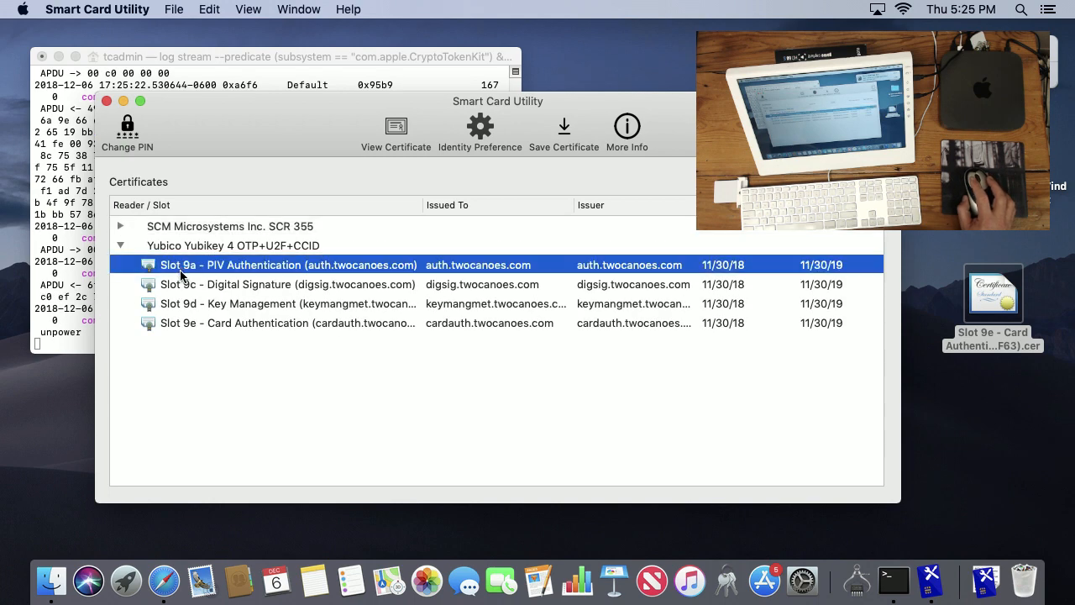
pyautogui.click(285, 283)
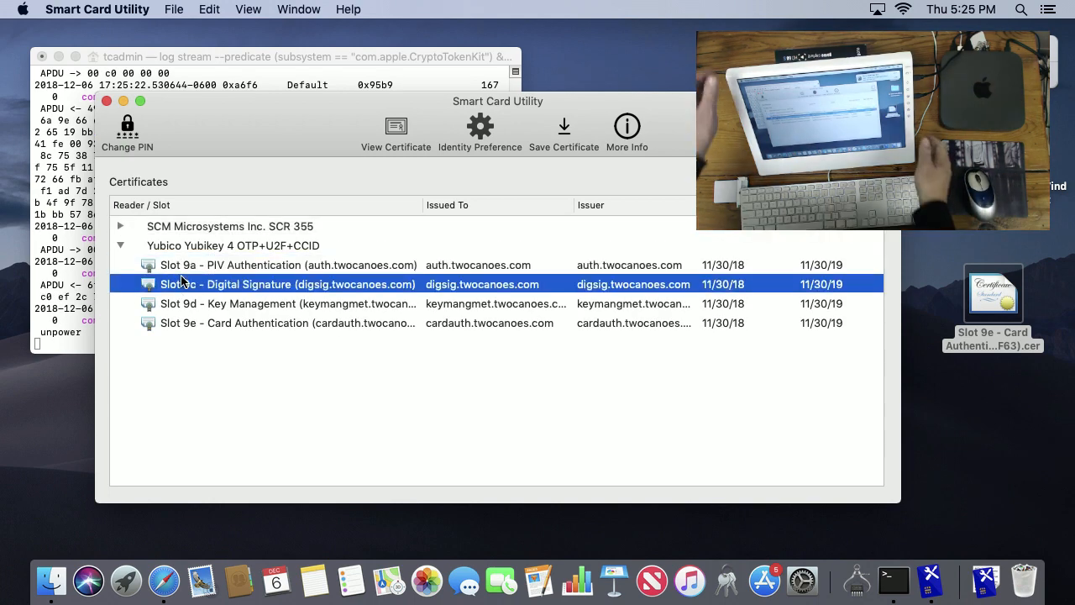